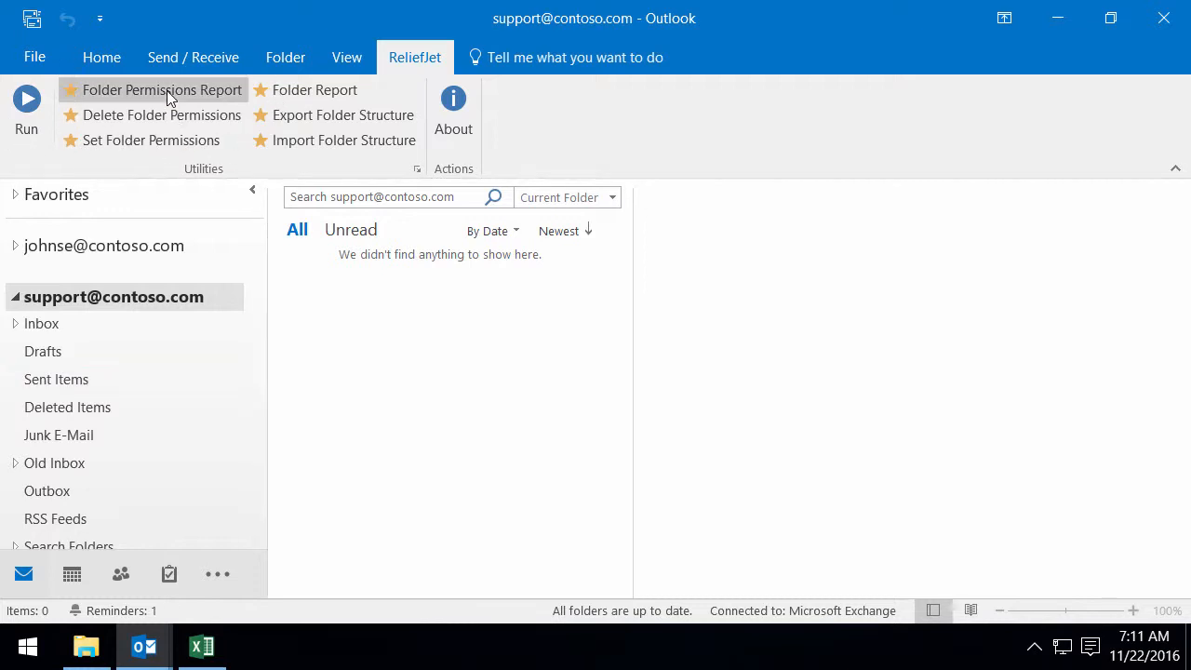
Step: Scope the Folder Permissions Report to the support mailbox Inbox and all its subfolders
click(165, 89)
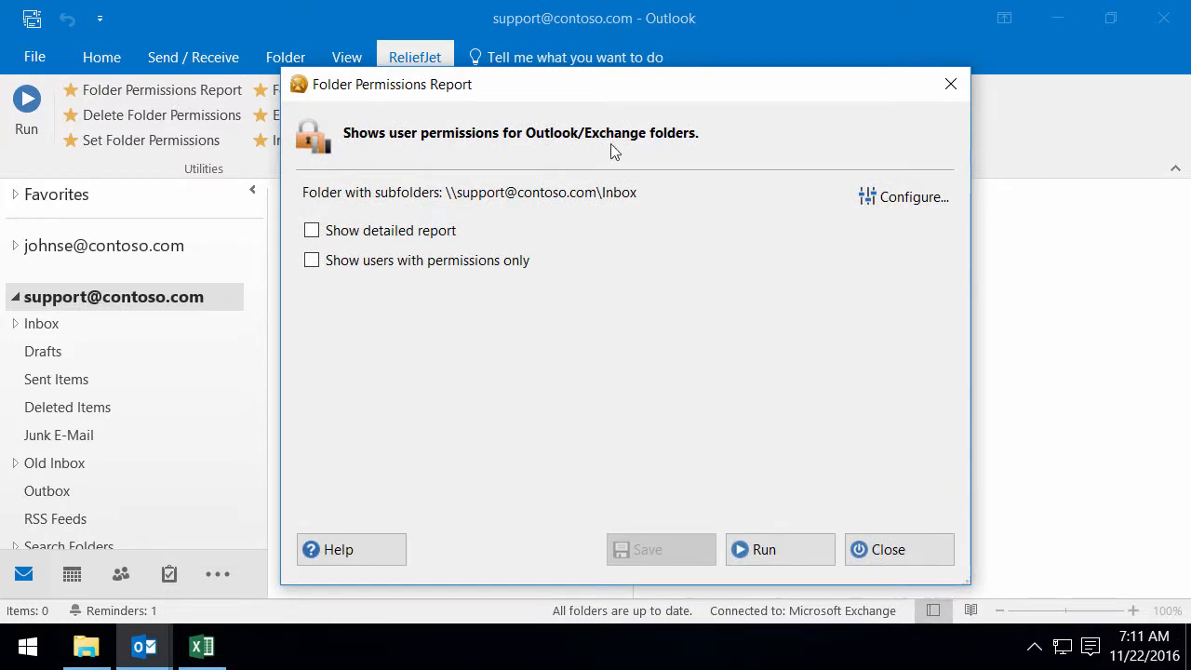
click(902, 196)
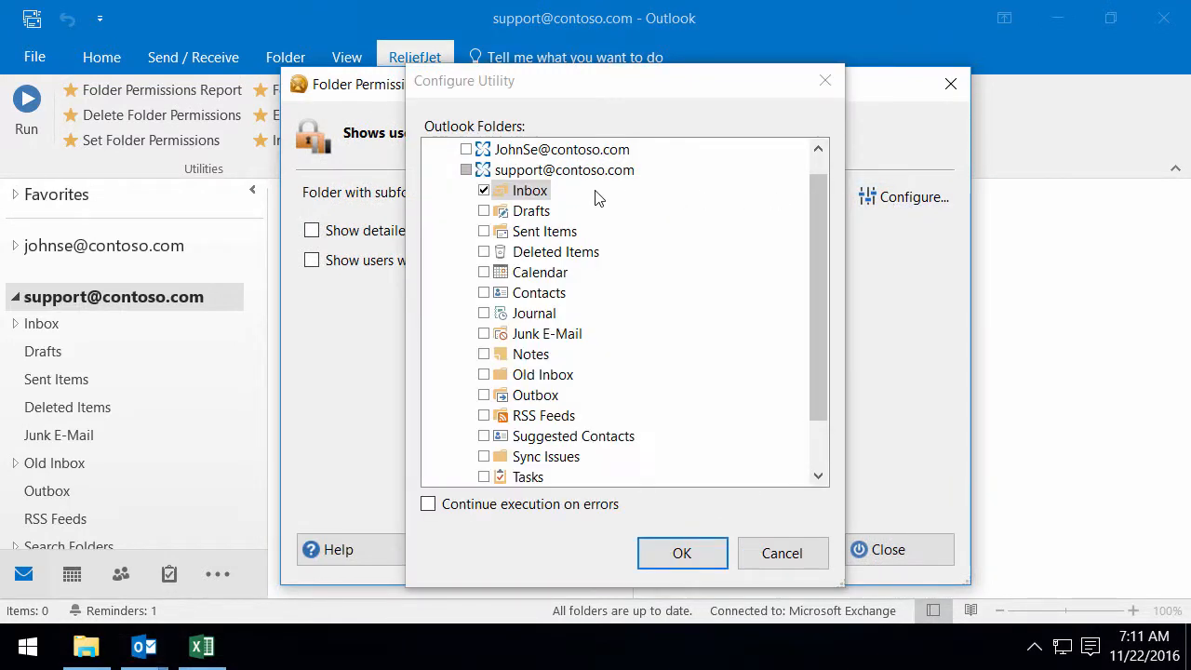
click(466, 189)
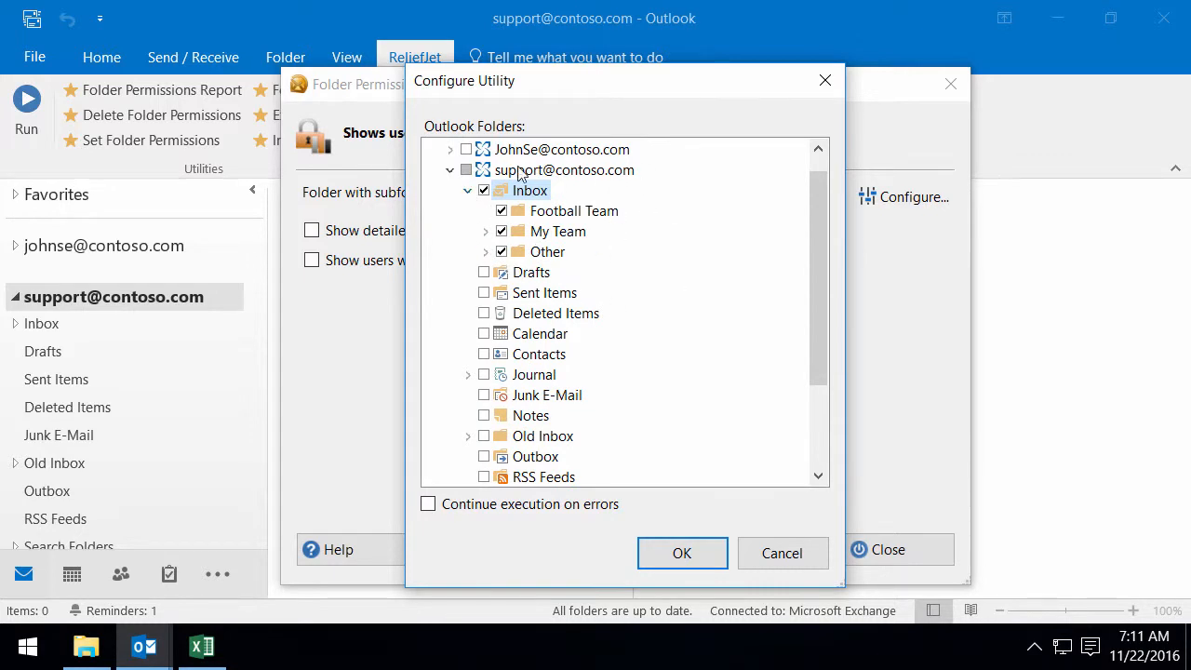
click(682, 553)
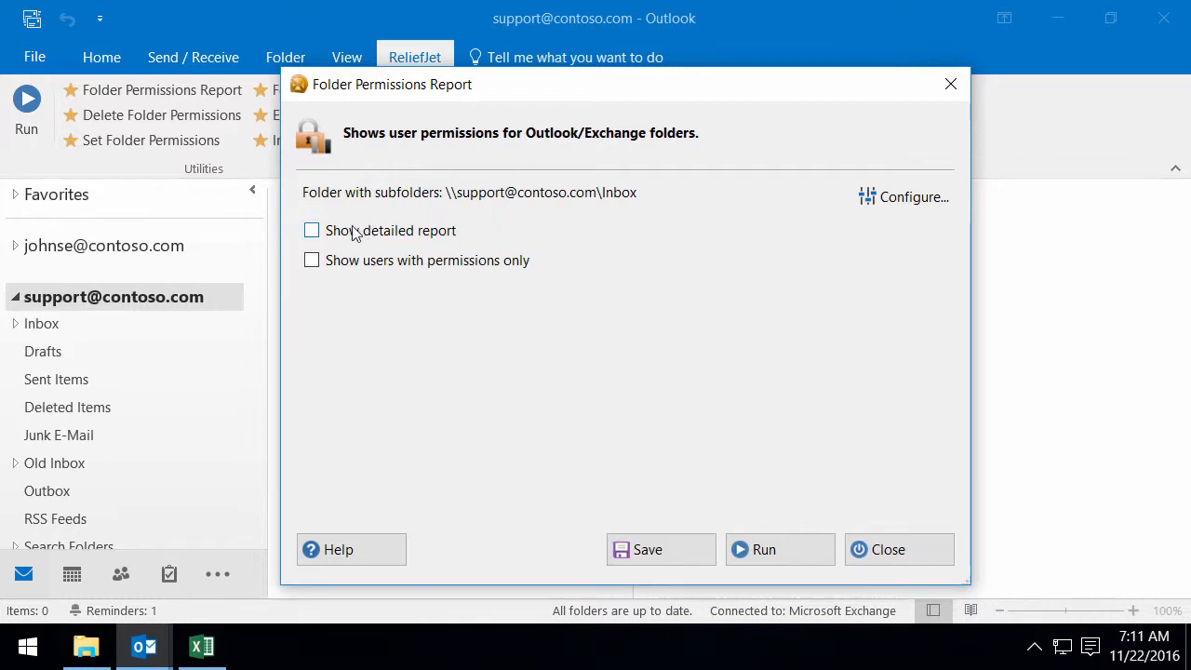
mouse_move(438, 278)
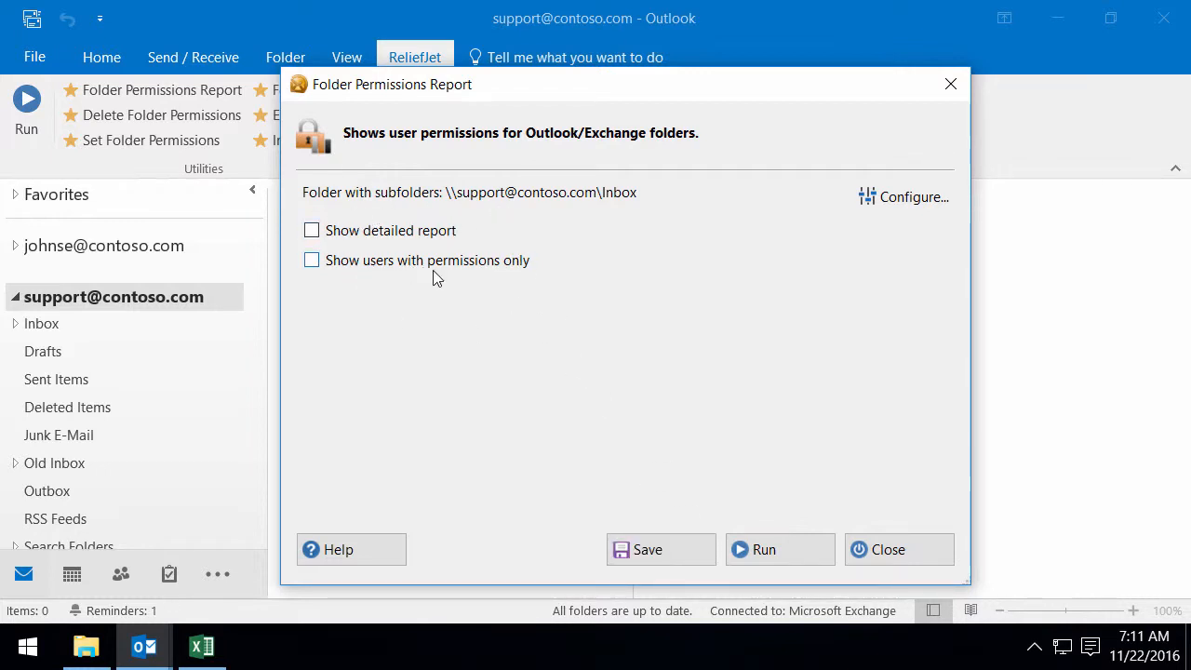
Step: Run the report listing Default as Reviewer and Anonymous as Author on the 8 Inbox folders
click(763, 549)
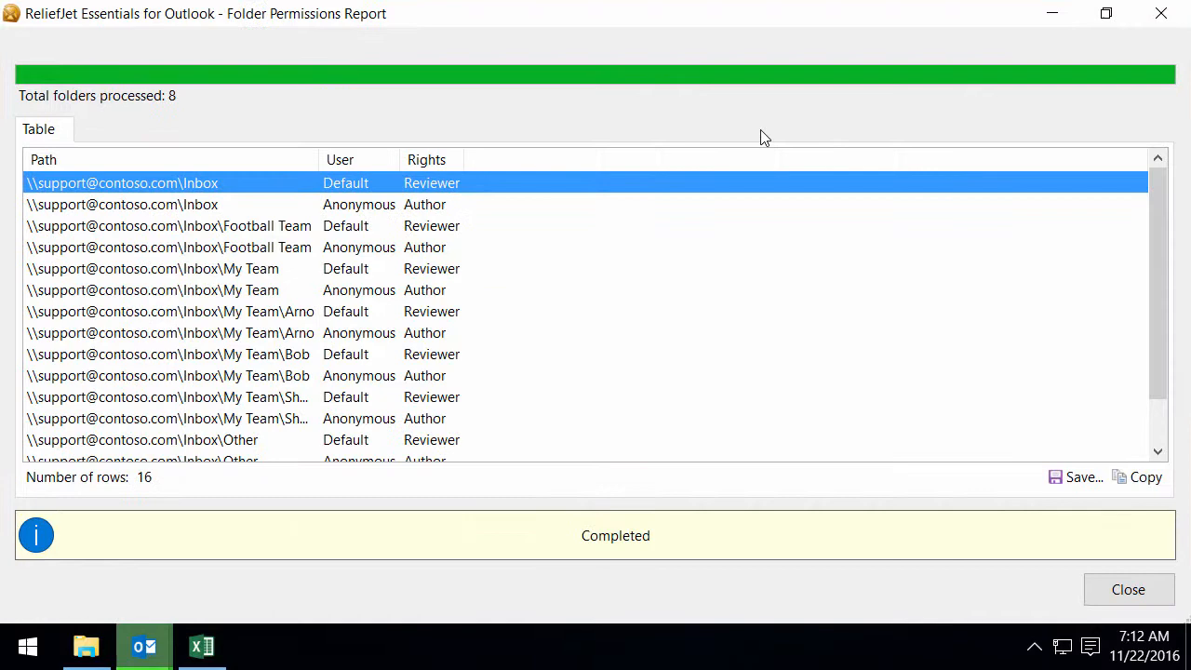
mouse_move(476, 311)
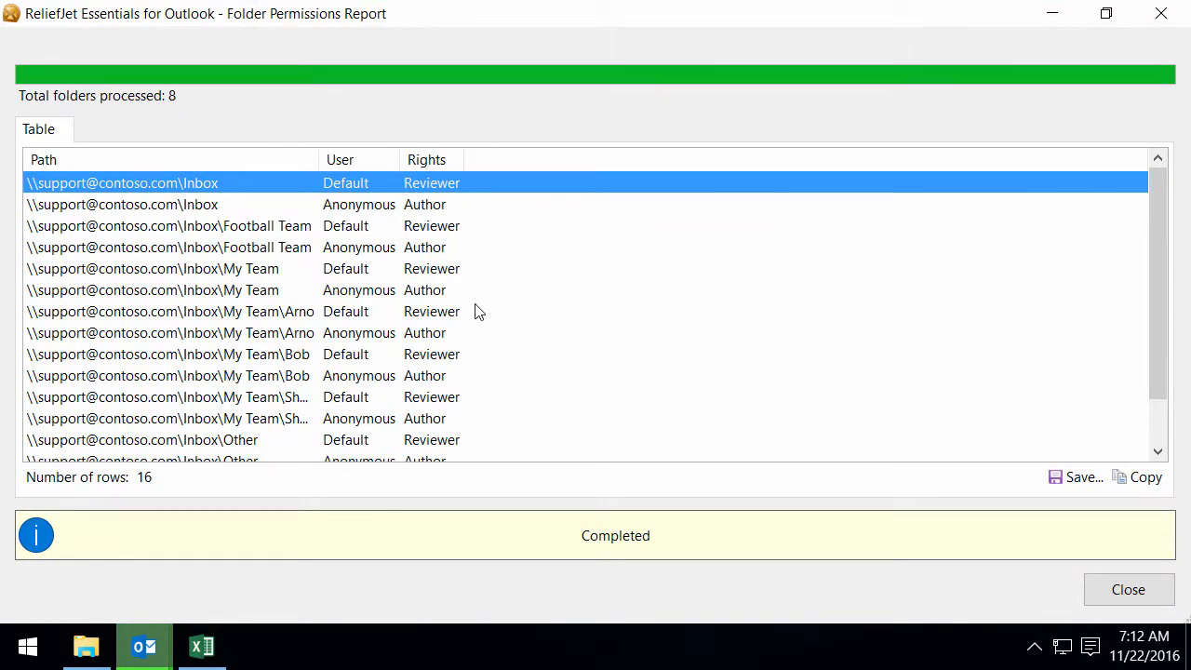
mouse_move(1153, 19)
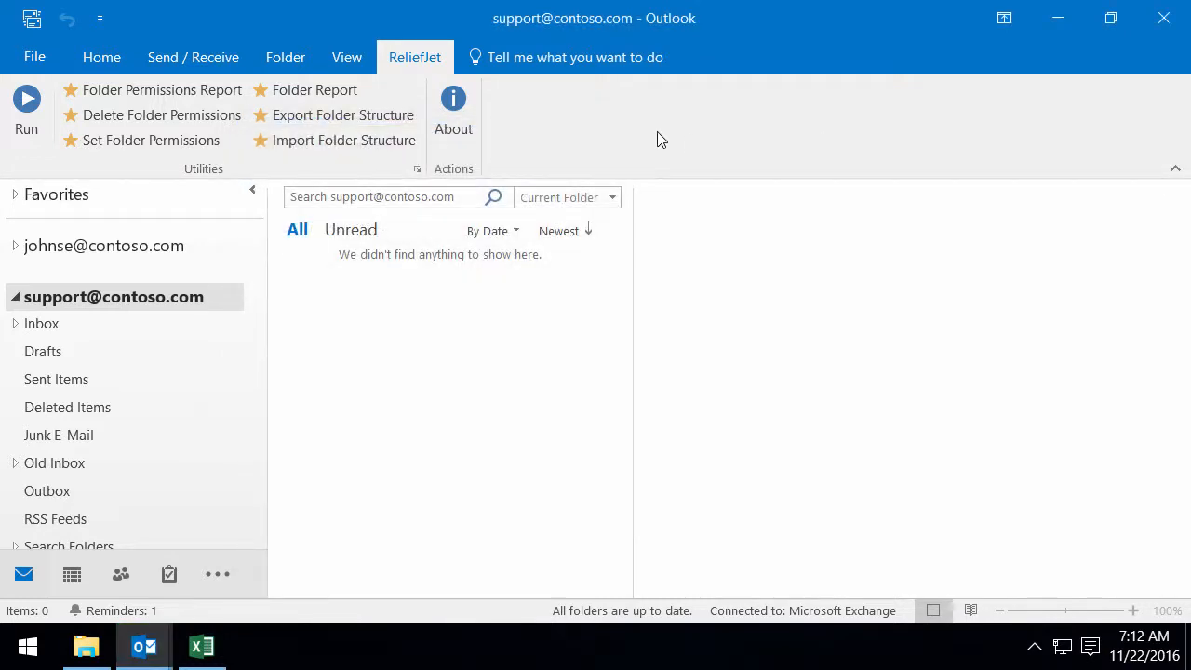
Step: Delete the default and anonymous permissions from all 8 Inbox folders via Delete Folder Permissions
click(162, 114)
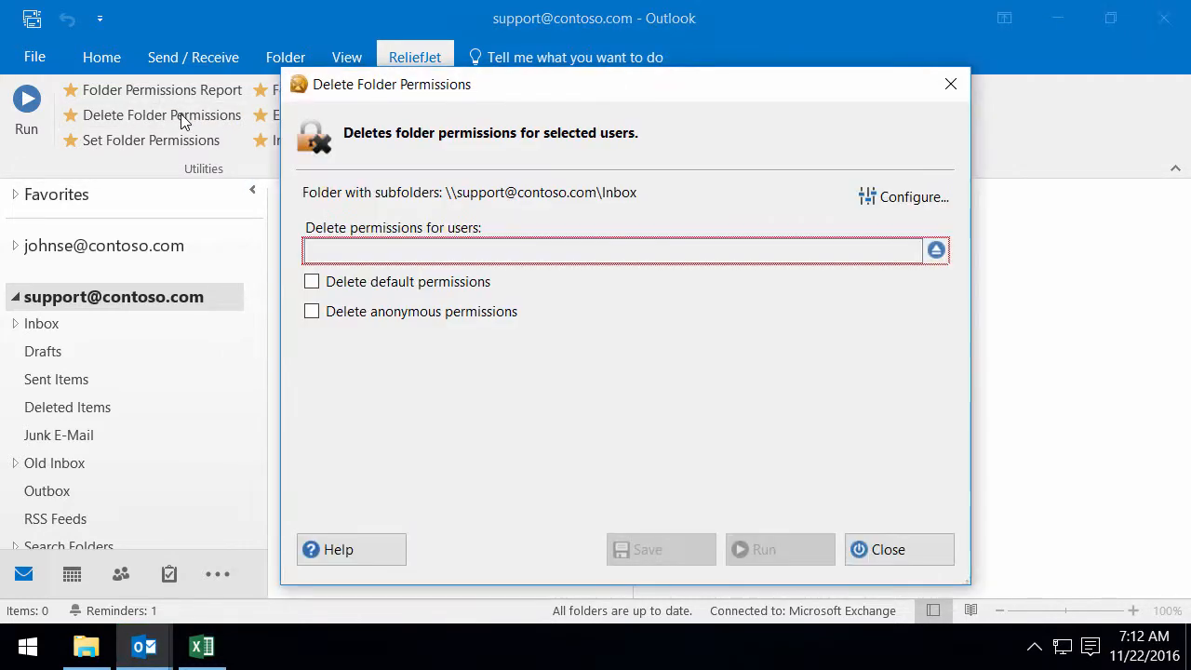
mouse_move(604, 190)
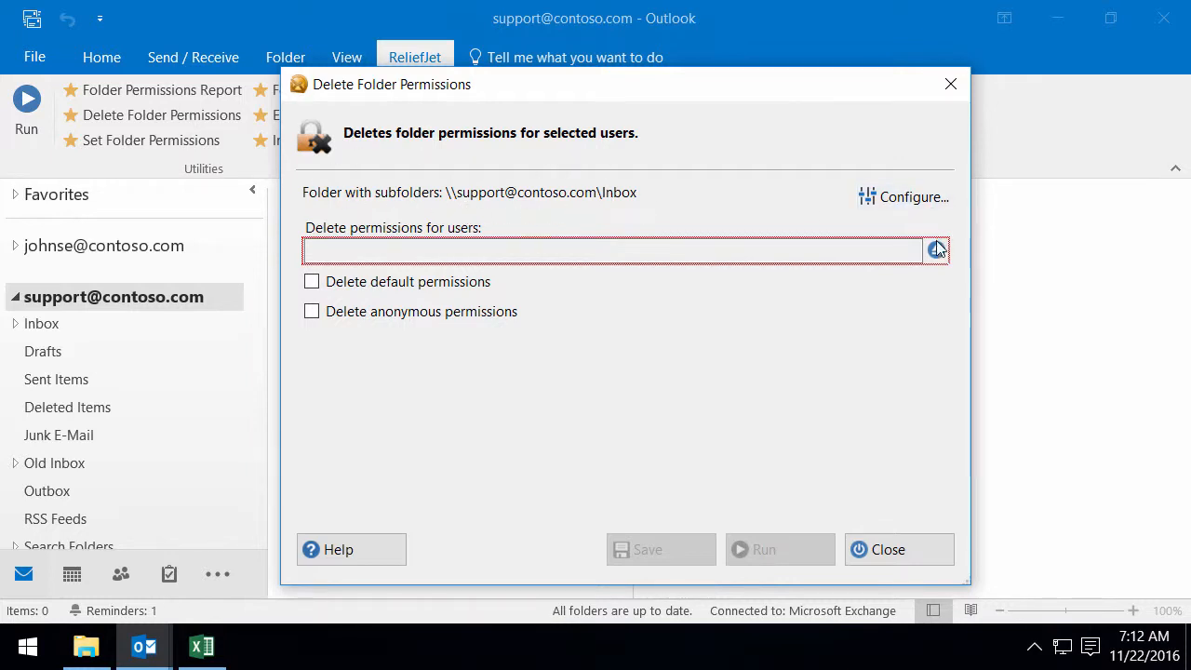
click(935, 249)
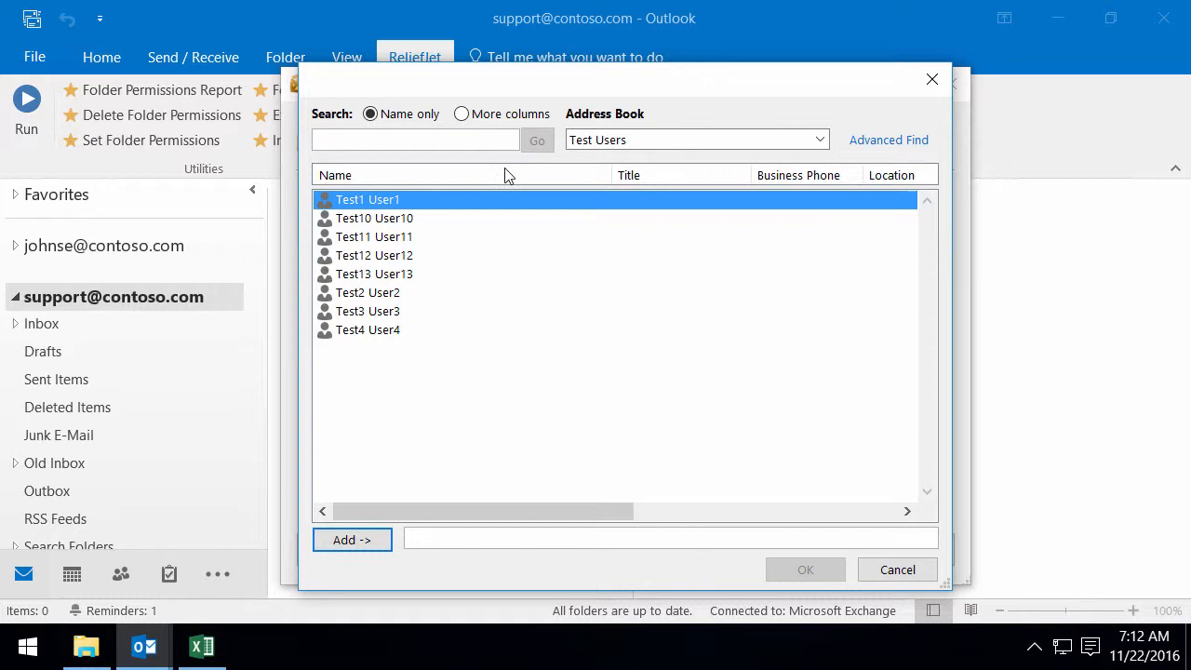
mouse_move(857, 527)
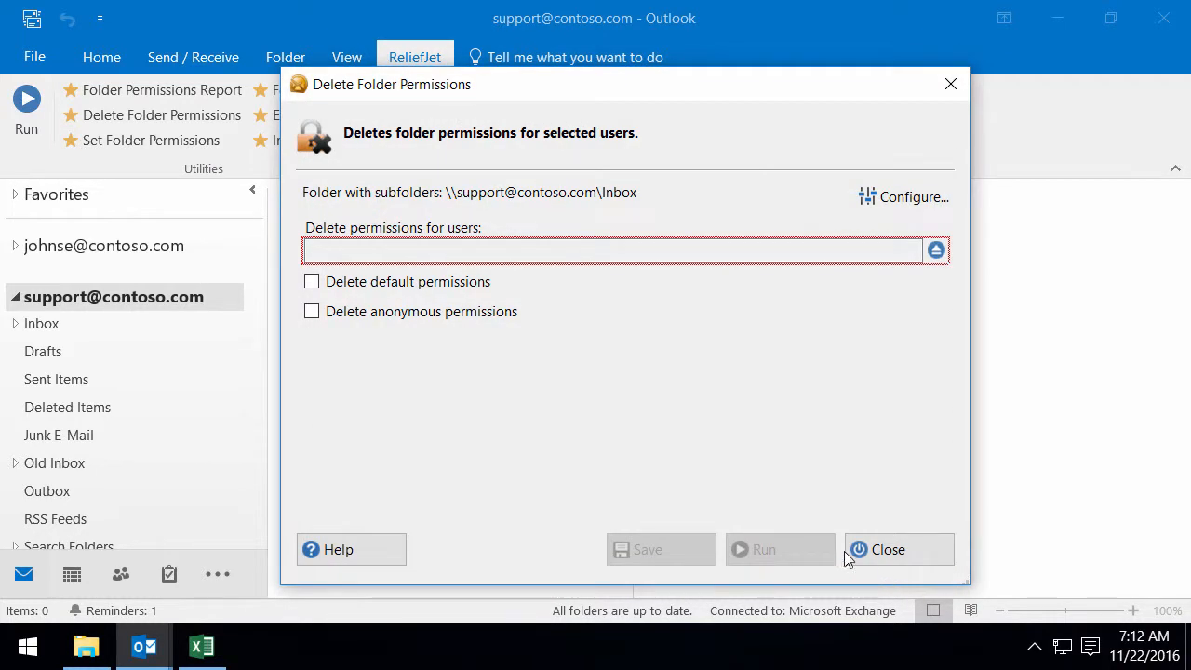
click(311, 281)
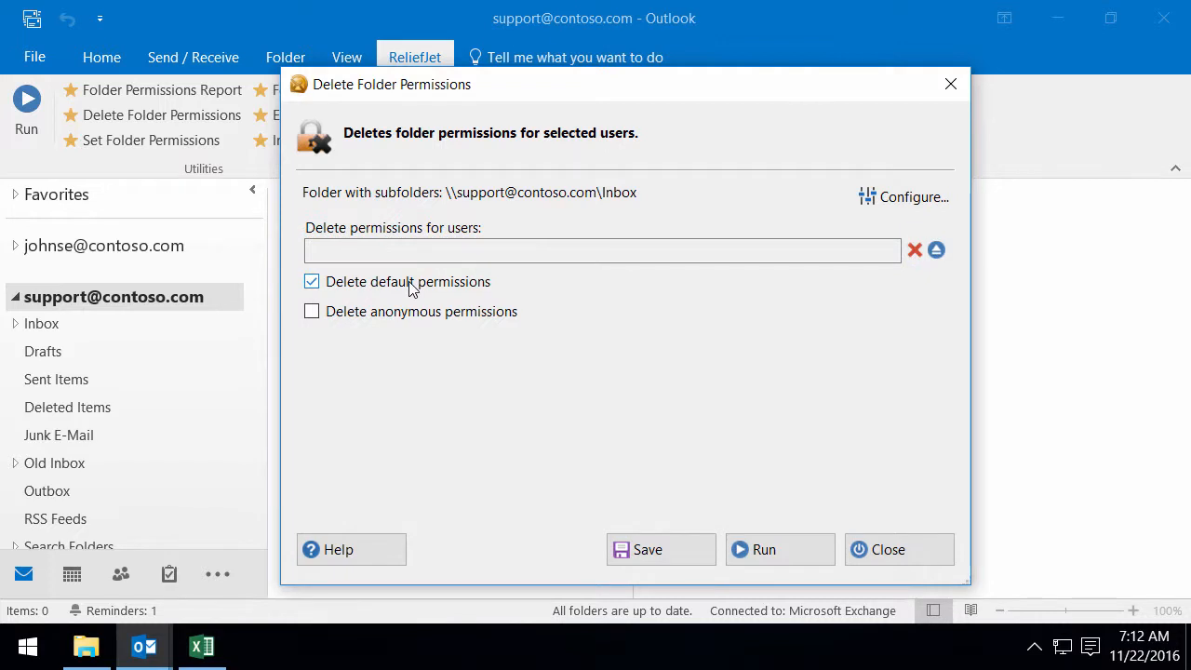
click(310, 311)
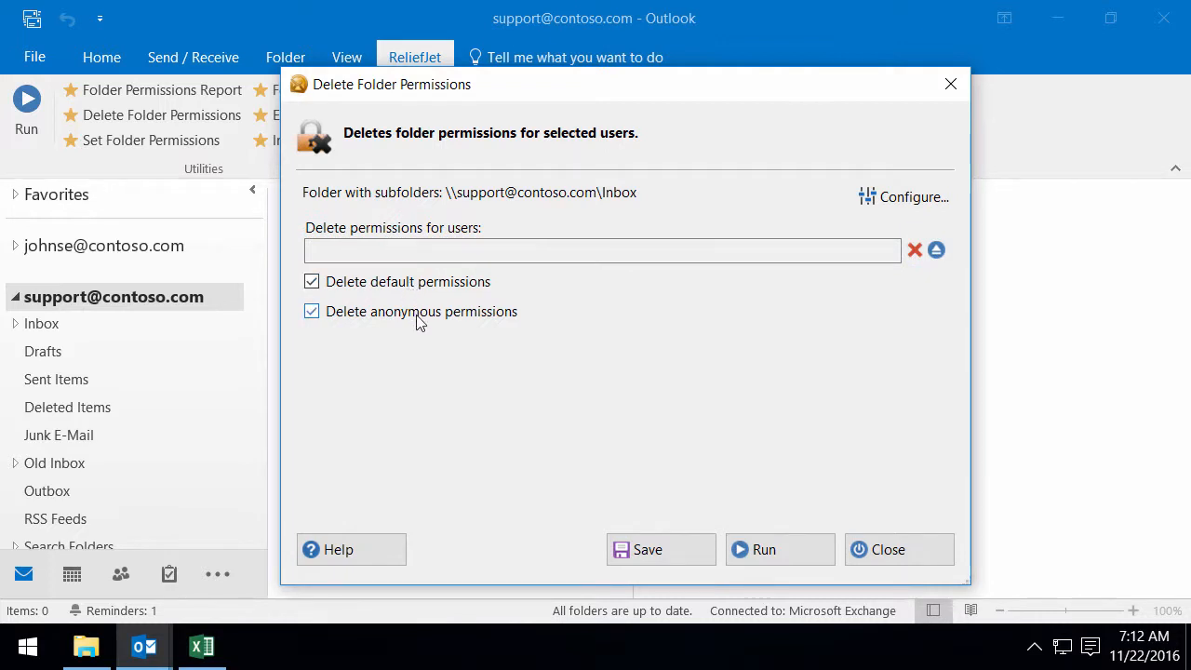
click(763, 549)
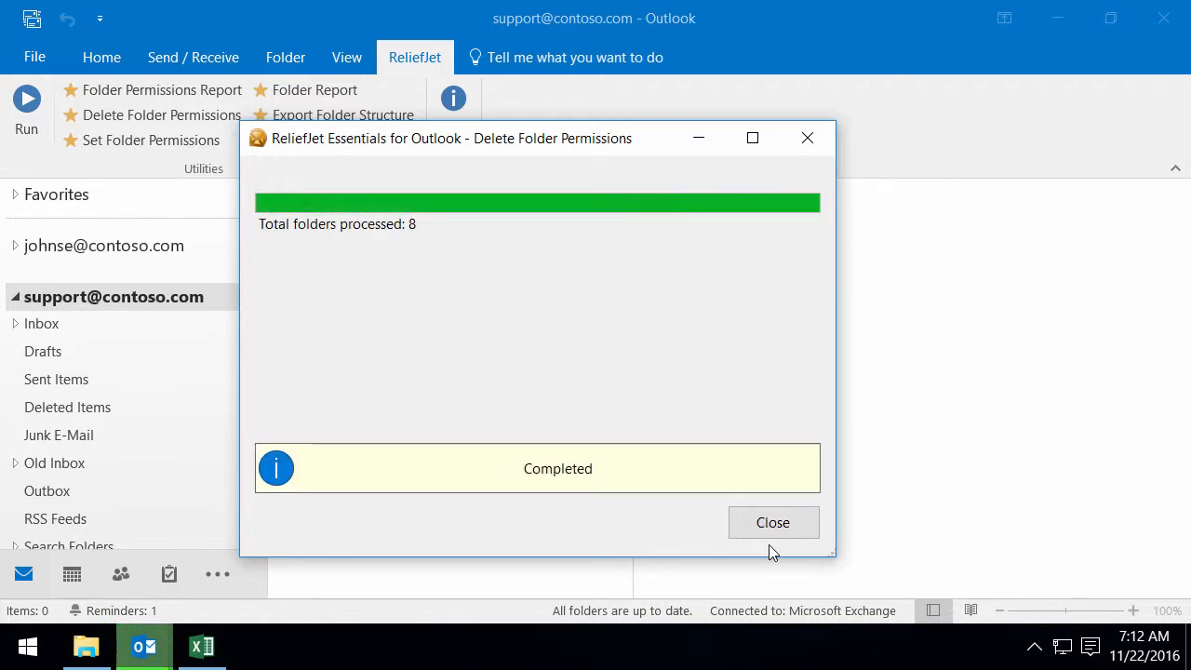
Step: Rerun the permissions report to confirm Default now has None rights on all 8 folders, then close it
click(772, 522)
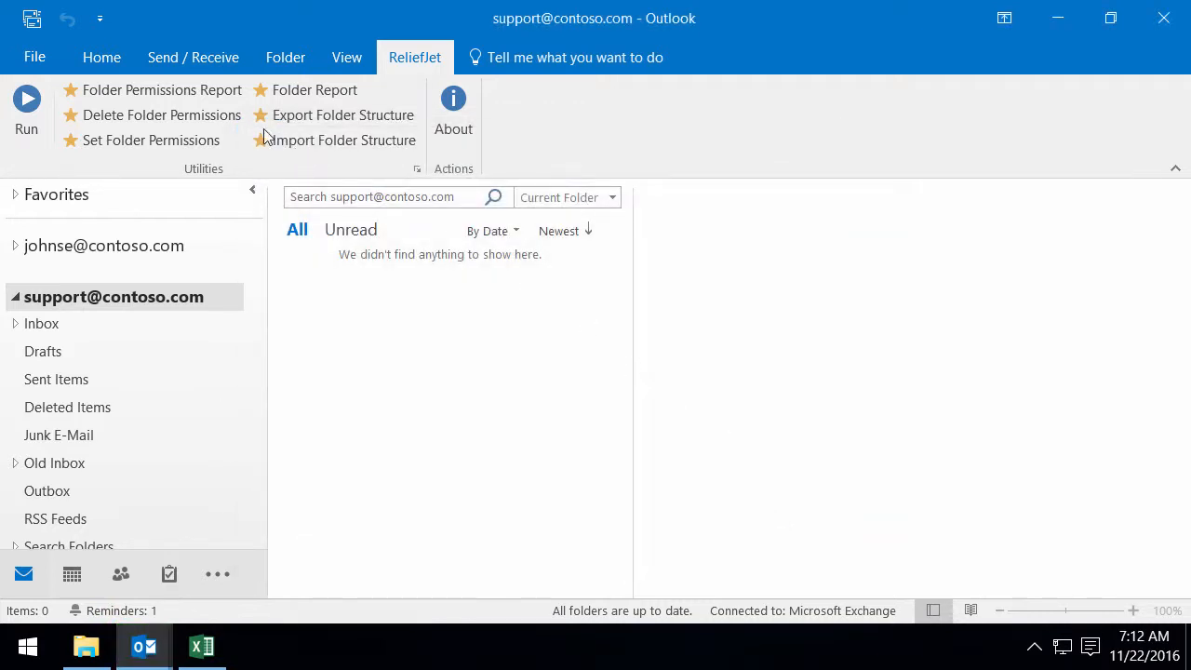
click(162, 89)
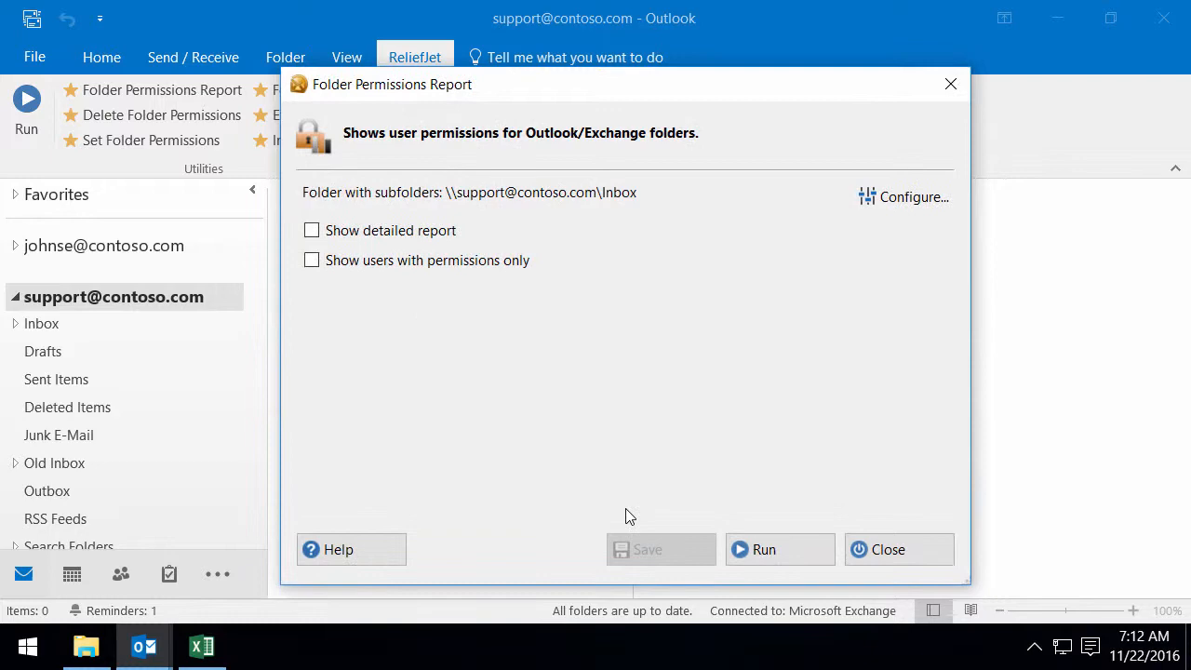
click(762, 549)
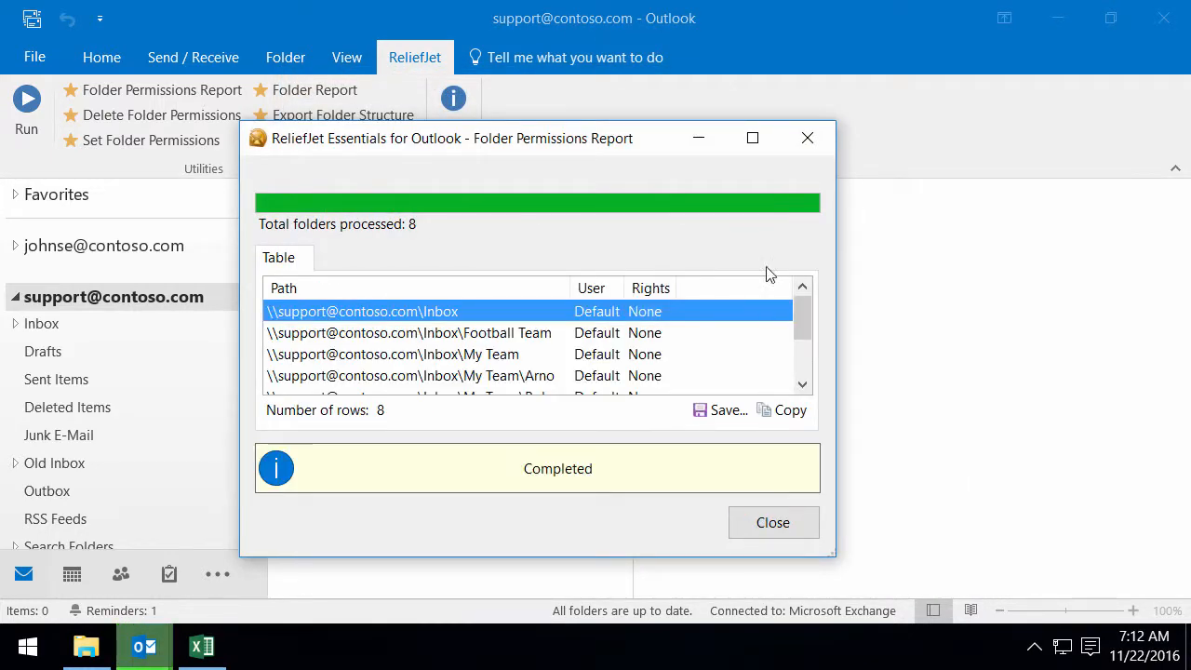
click(752, 138)
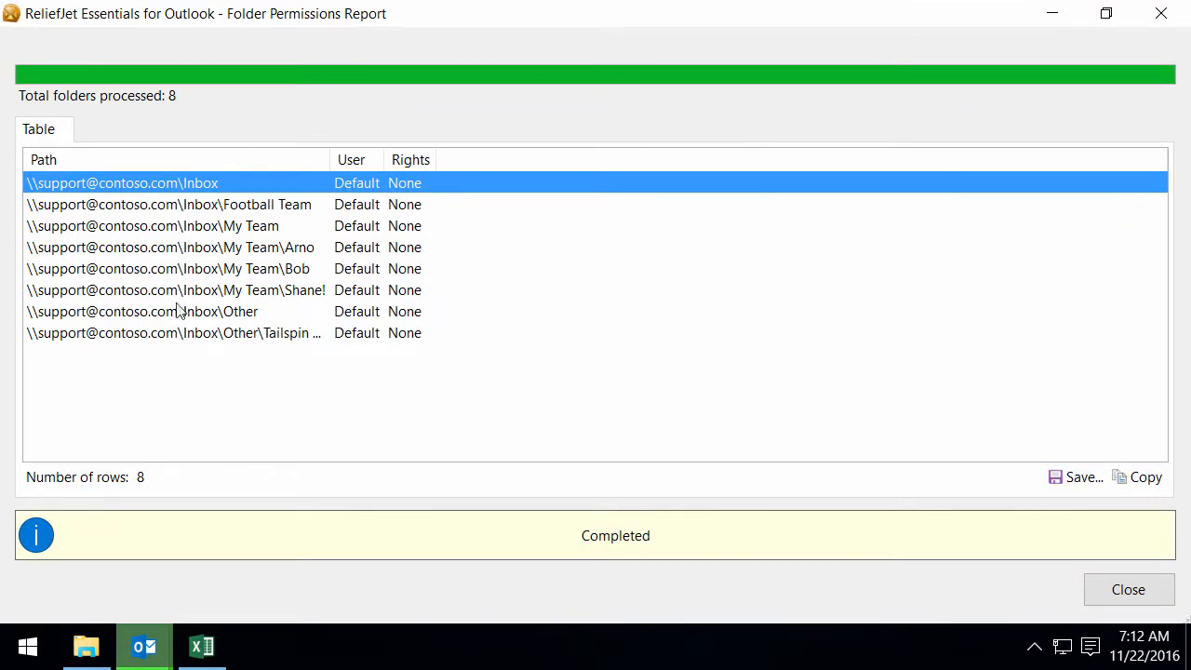
mouse_move(1046, 45)
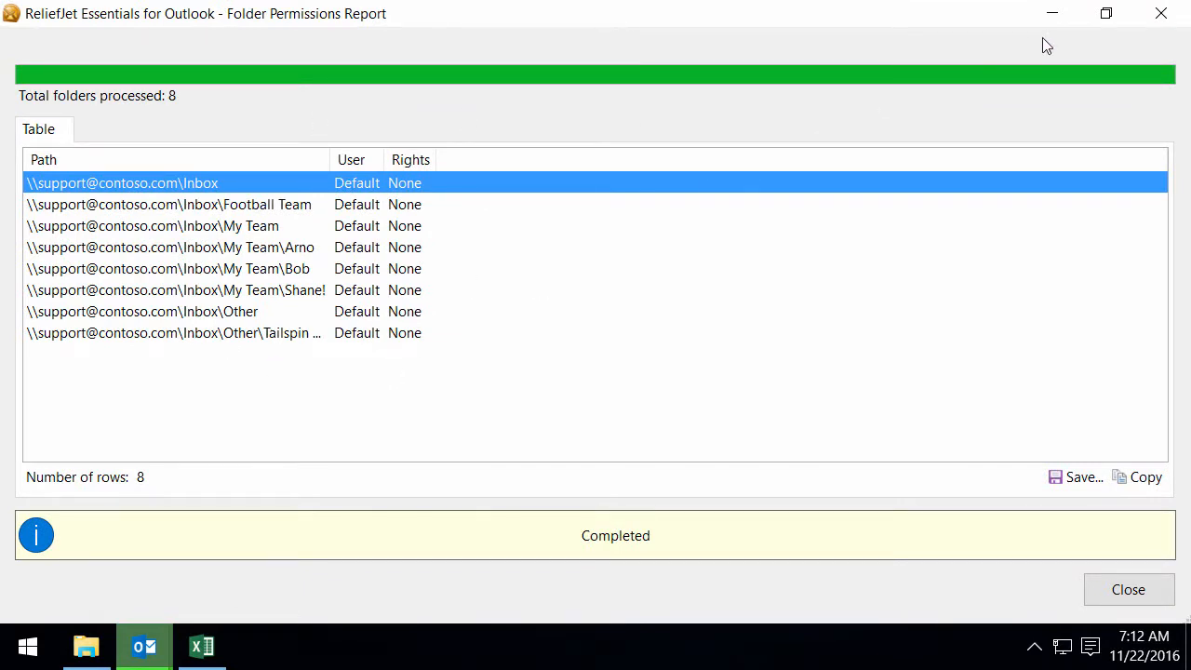
click(1127, 589)
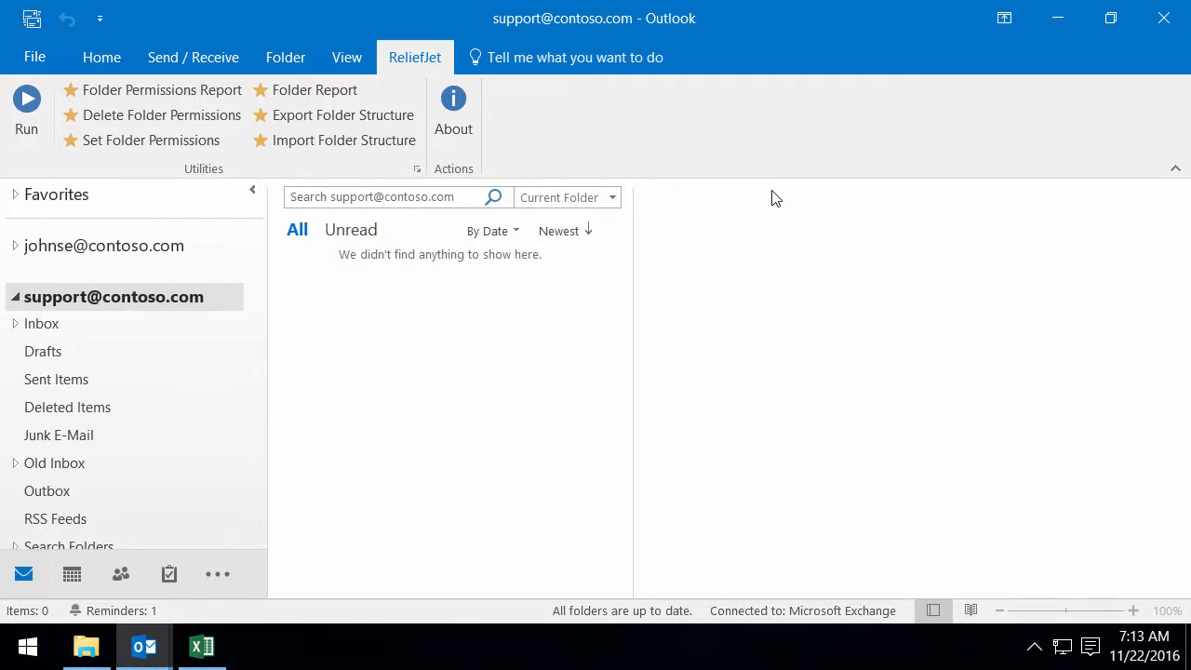
Step: In Set Folder Permissions, pick Test10 User10 through Test13 User13 from the Test Users address book
click(150, 139)
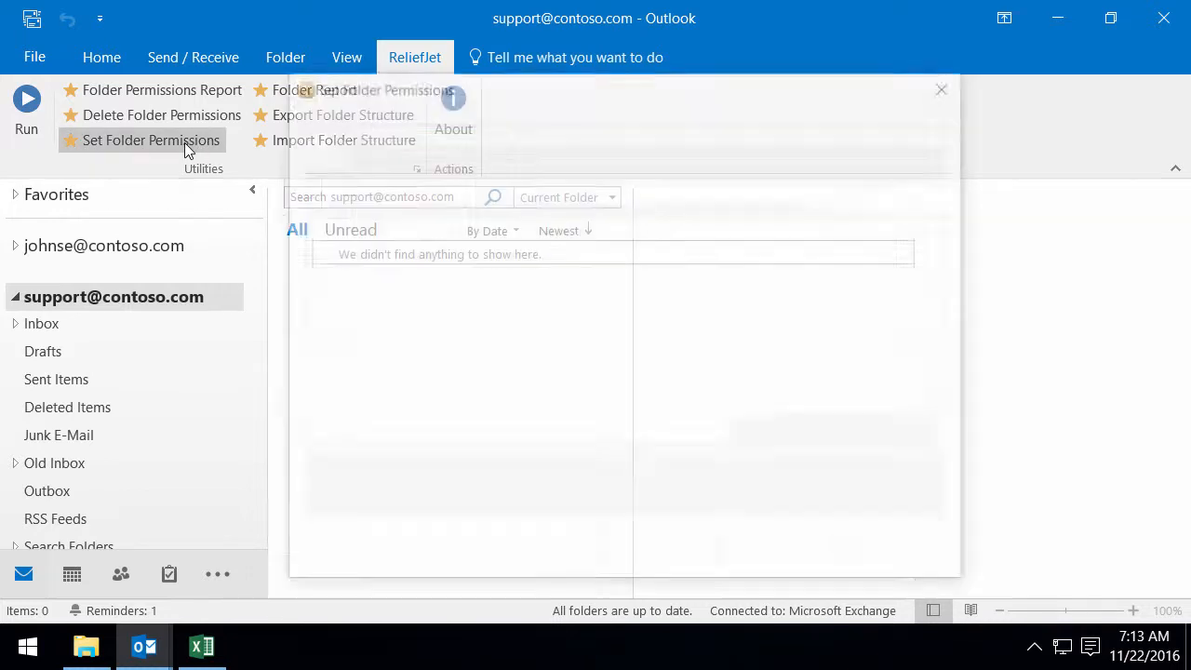
click(151, 140)
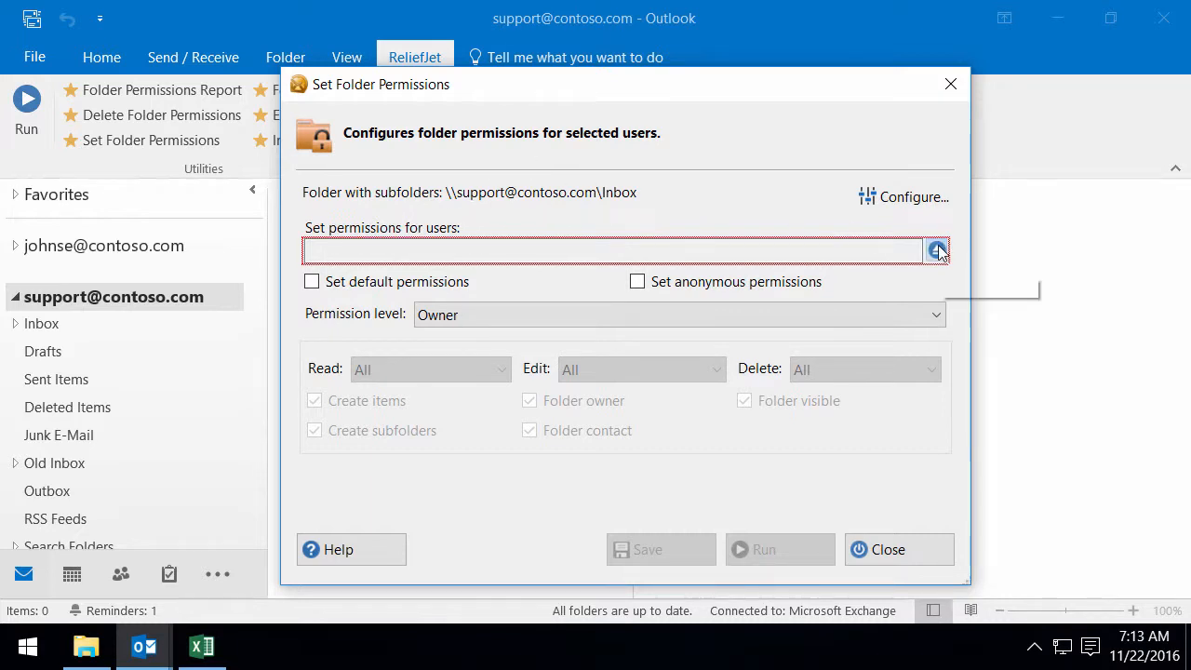
click(935, 249)
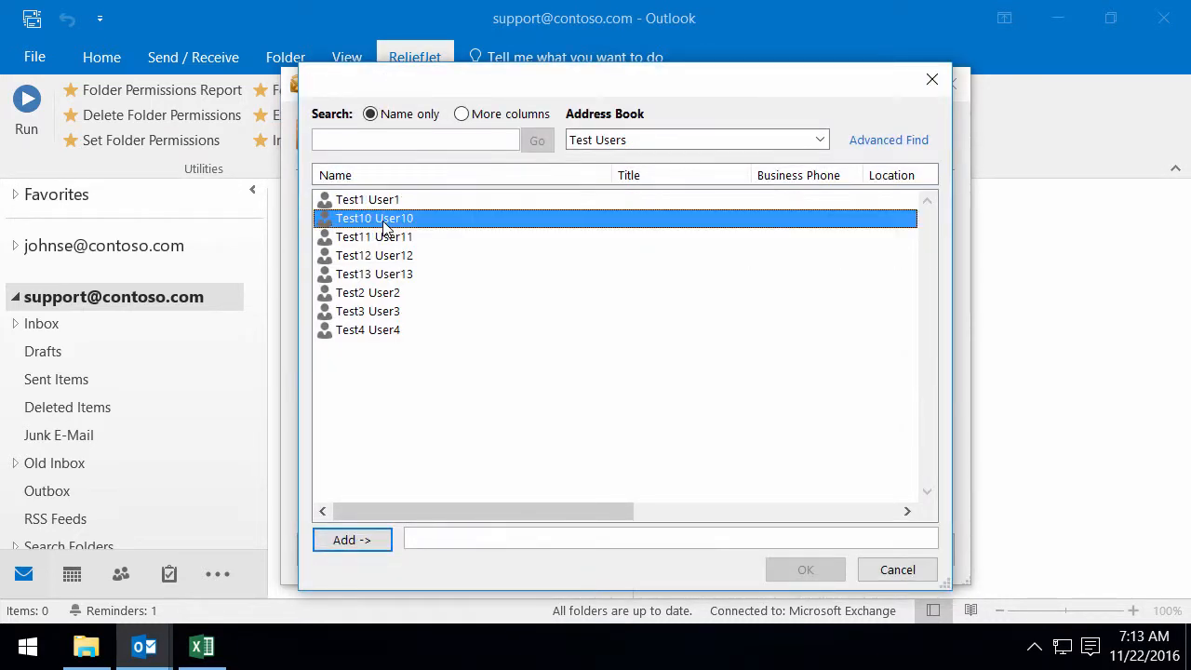
click(373, 274)
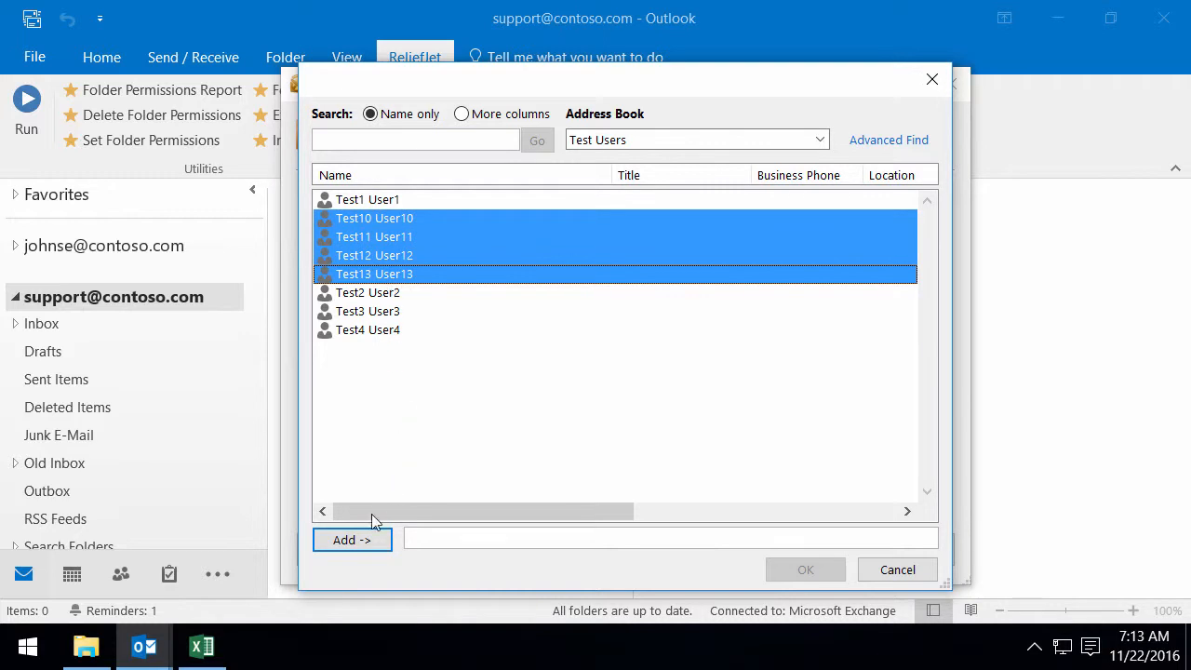
click(352, 540)
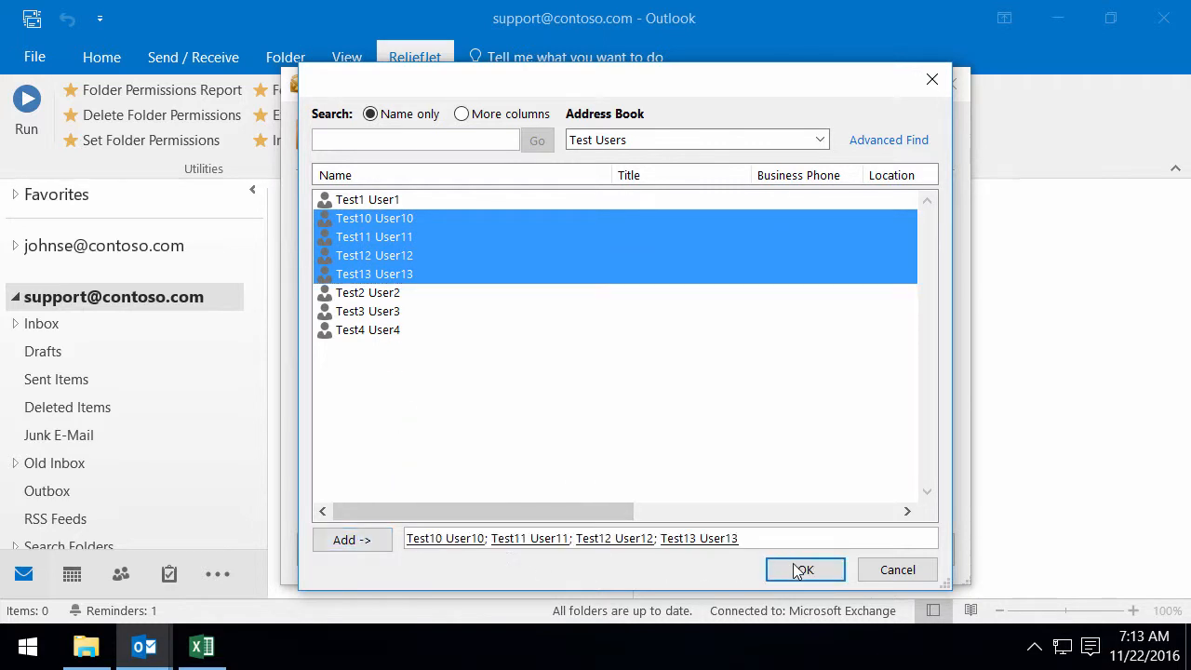
Step: Confirm the four users and set a Custom level with All read, edit and delete rights
click(804, 569)
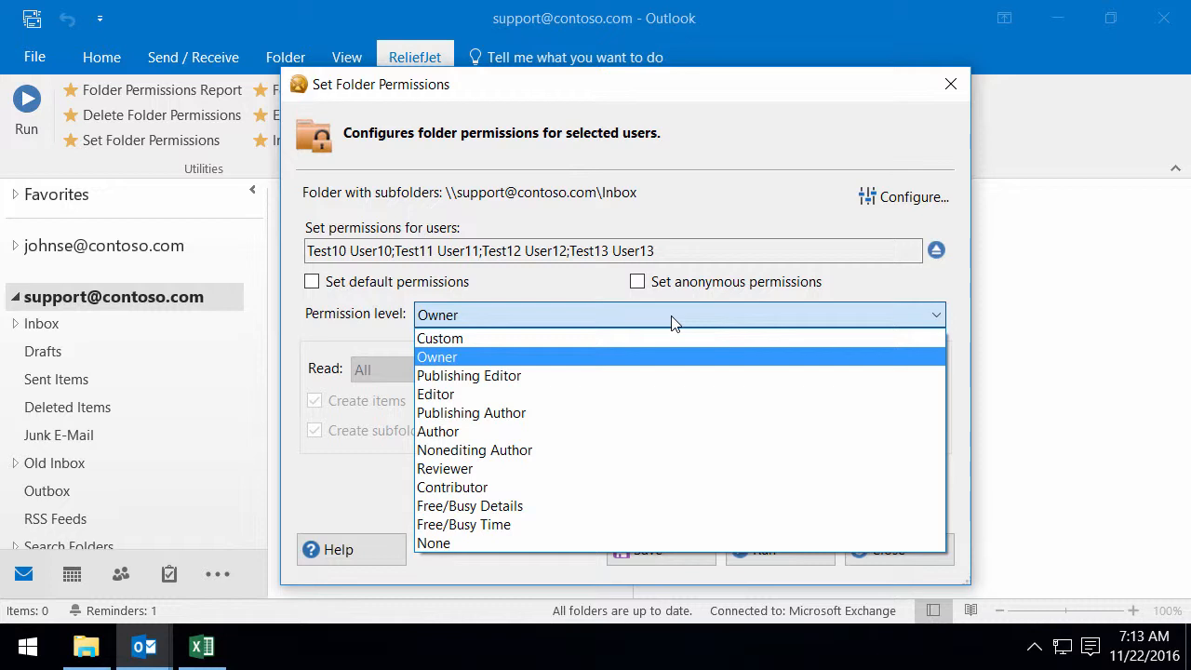
click(439, 338)
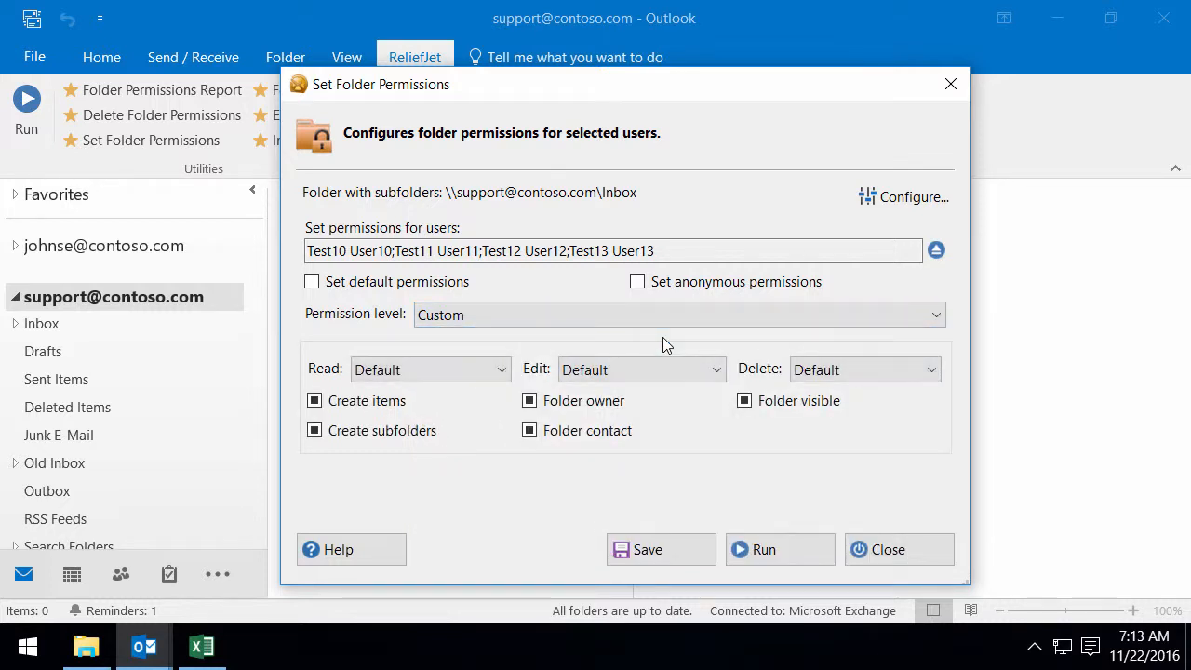
click(430, 369)
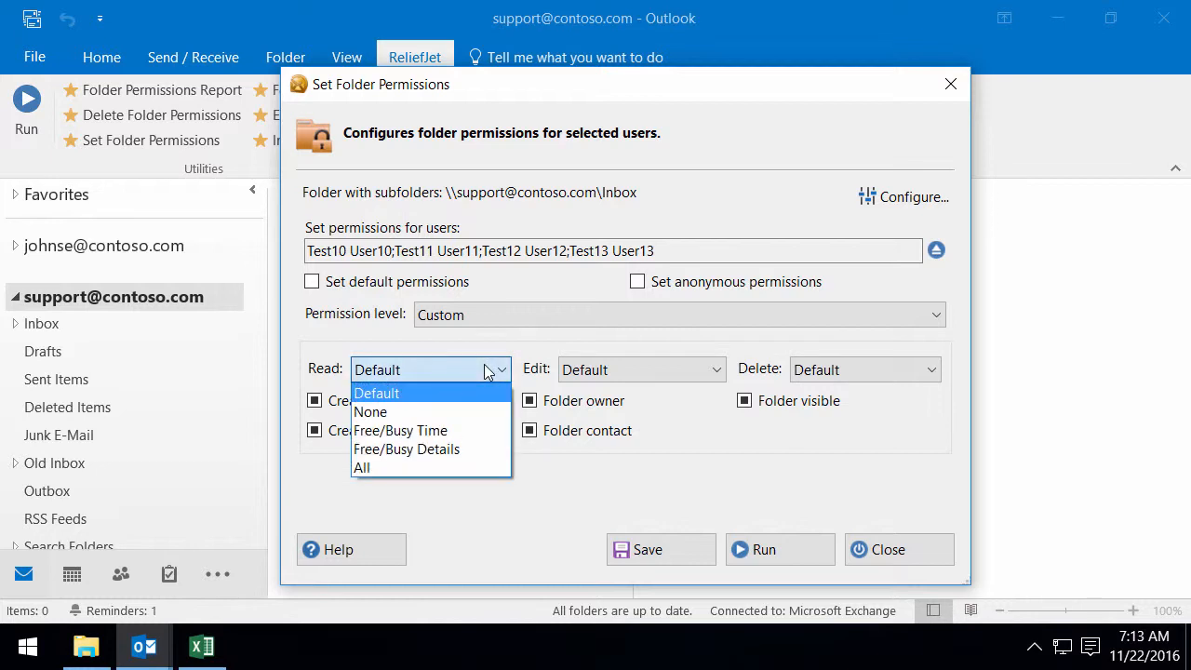
click(362, 467)
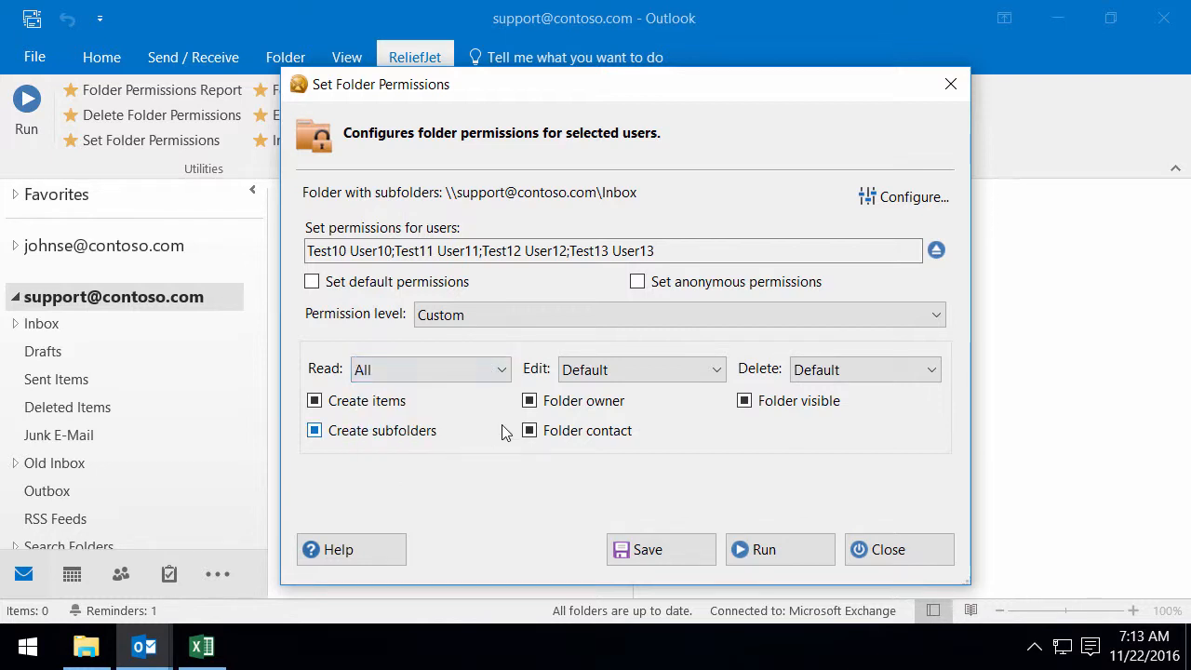
click(640, 369)
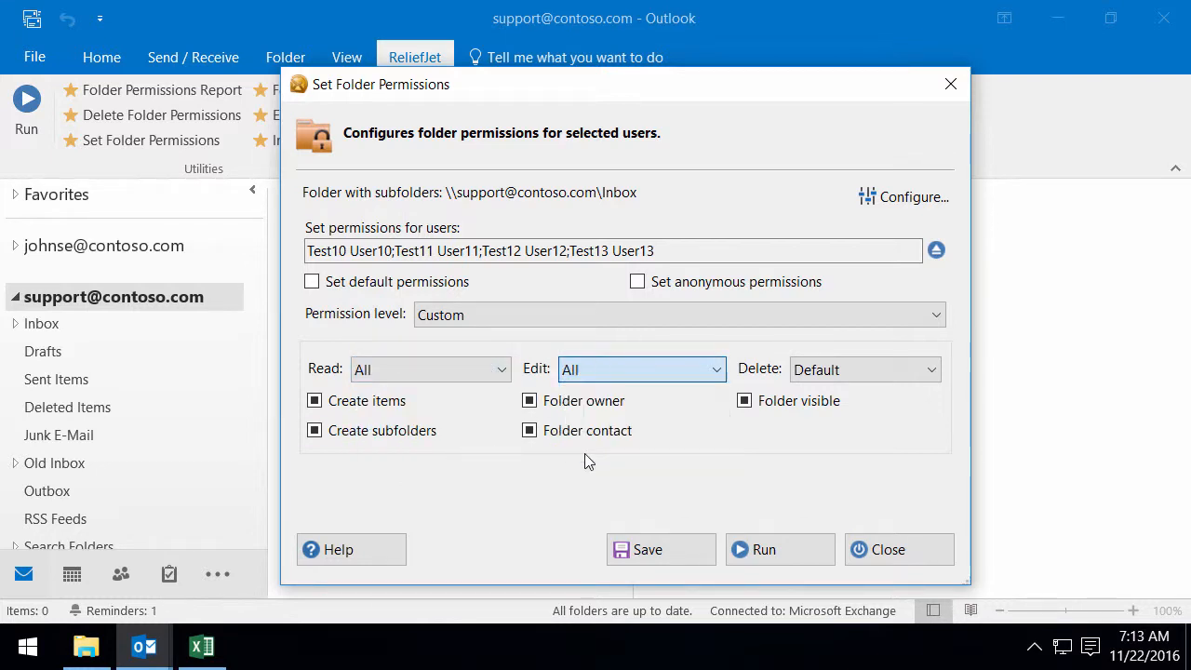
click(864, 370)
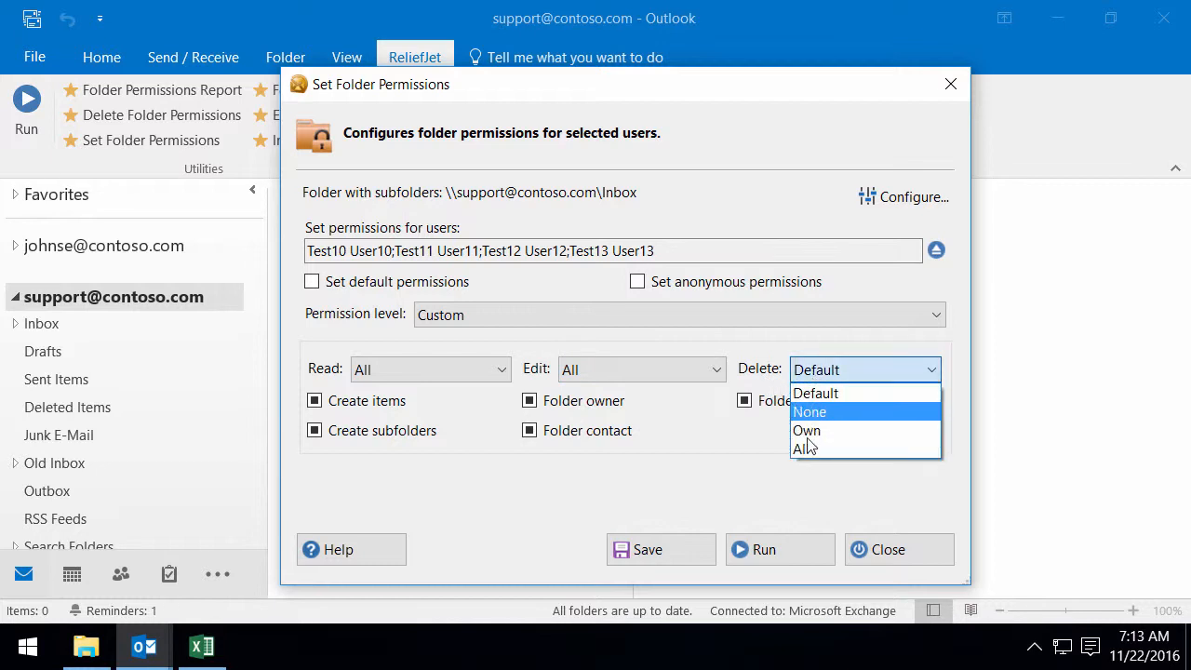
click(802, 449)
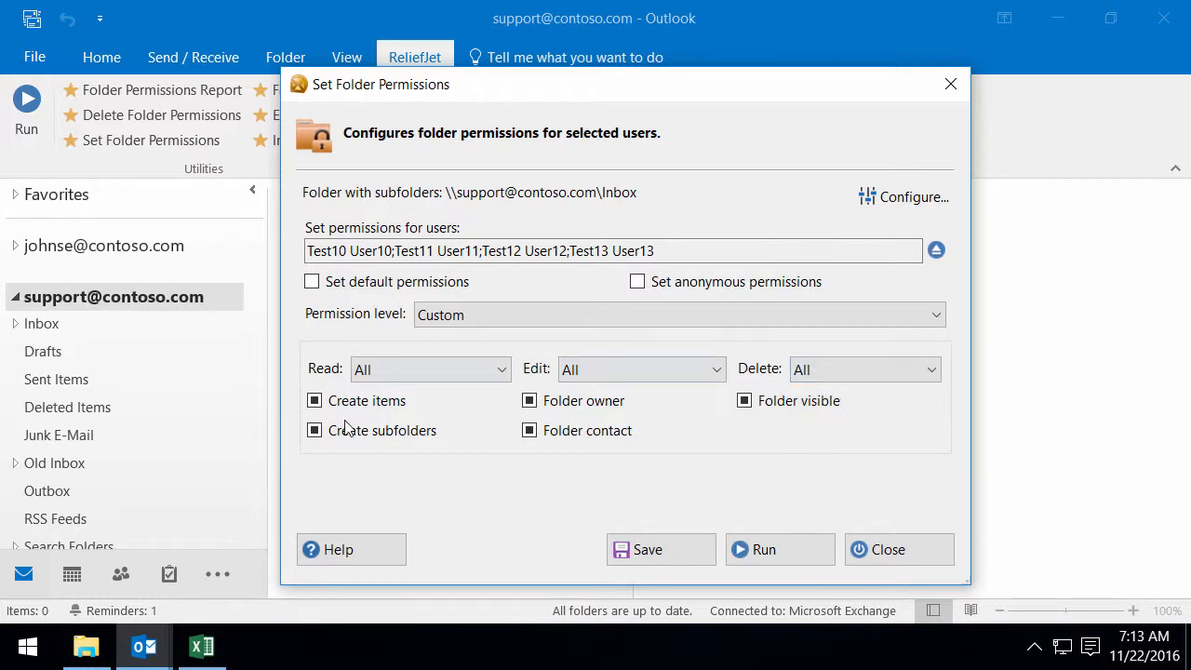
Step: Toggle the item checkboxes, clearing Create items, and reopen the permission level list
click(313, 430)
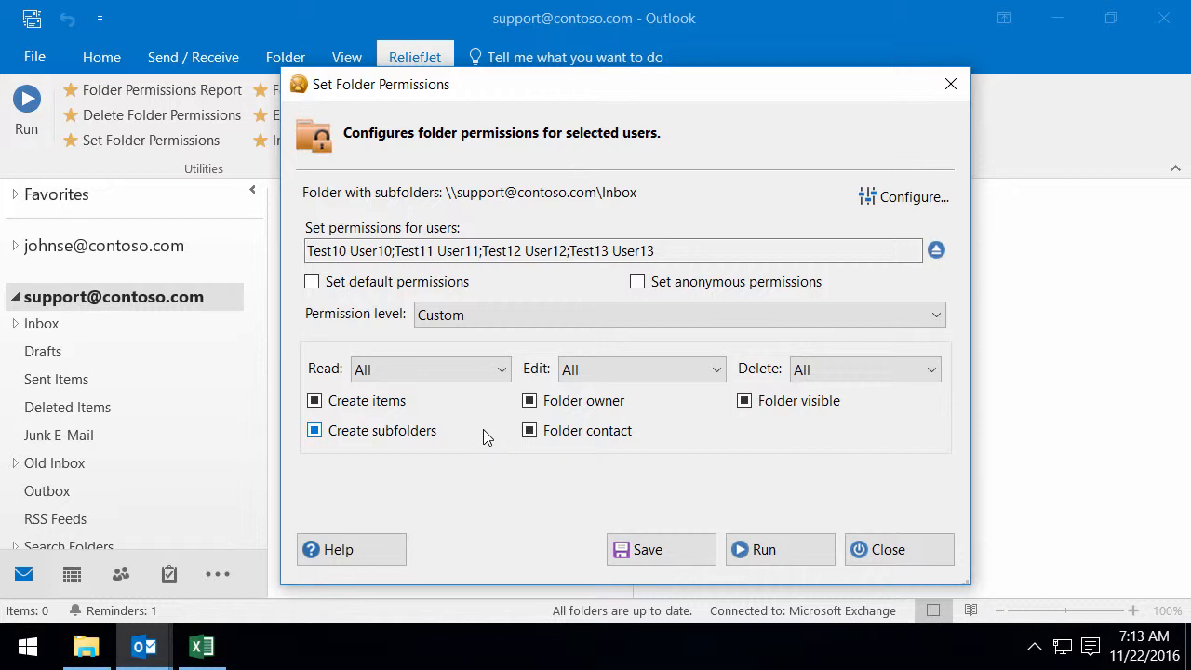
click(313, 400)
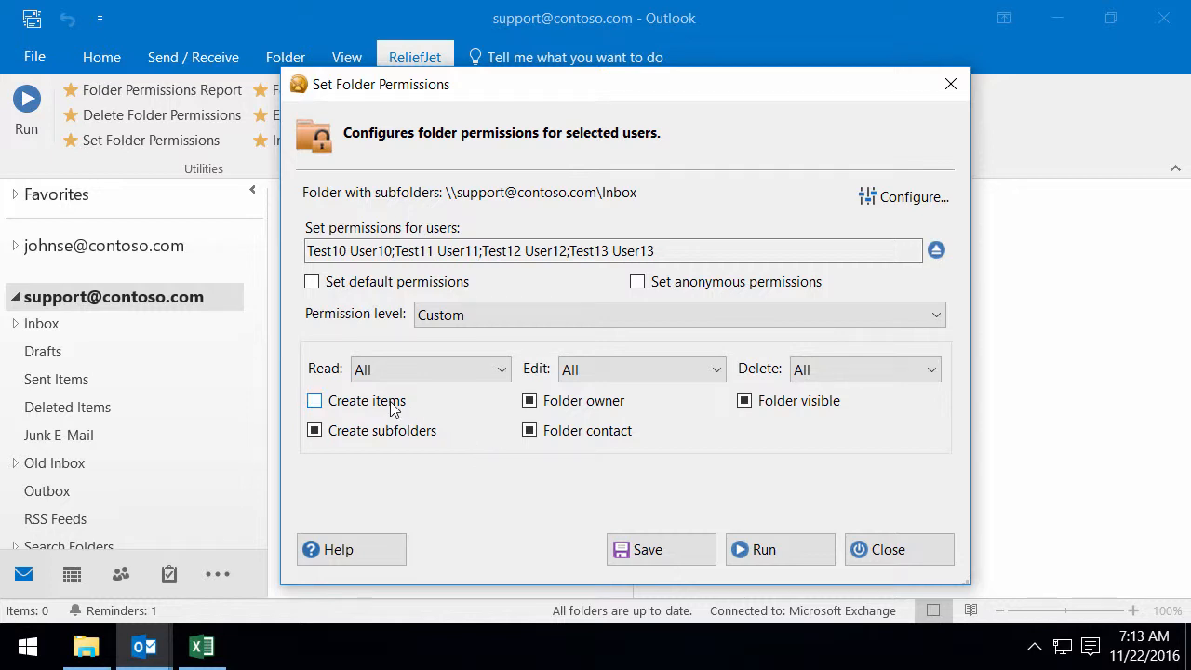
click(314, 400)
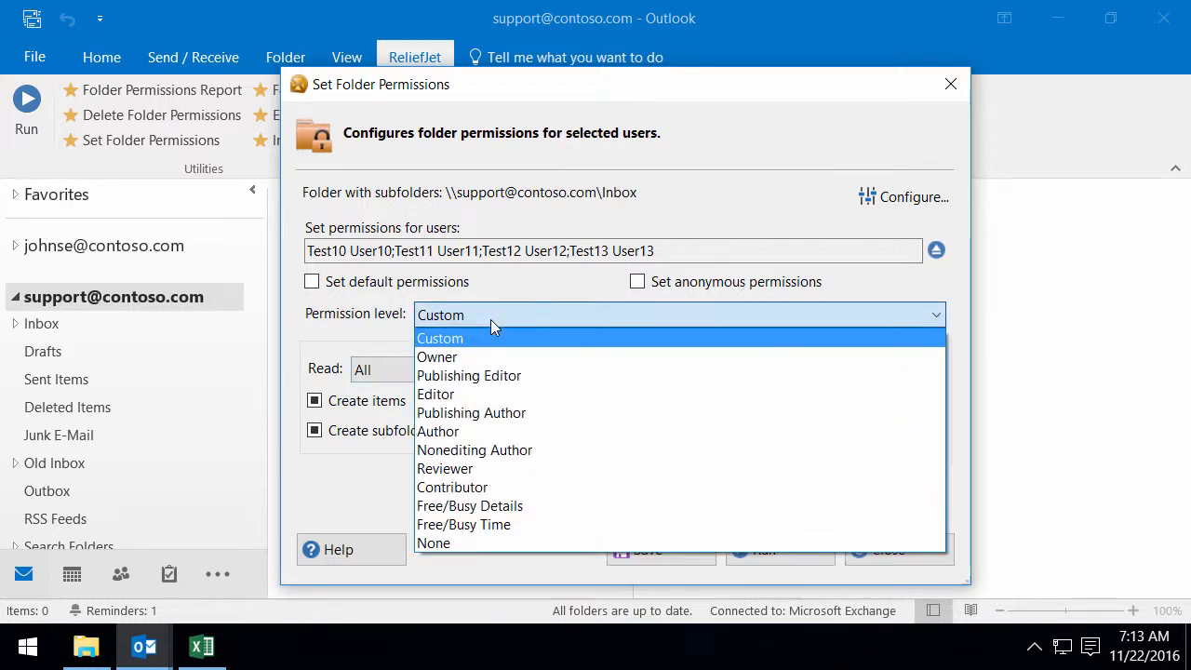
Step: Apply Editor permissions for the four test users across the 8 Inbox folders and close the progress window
click(435, 393)
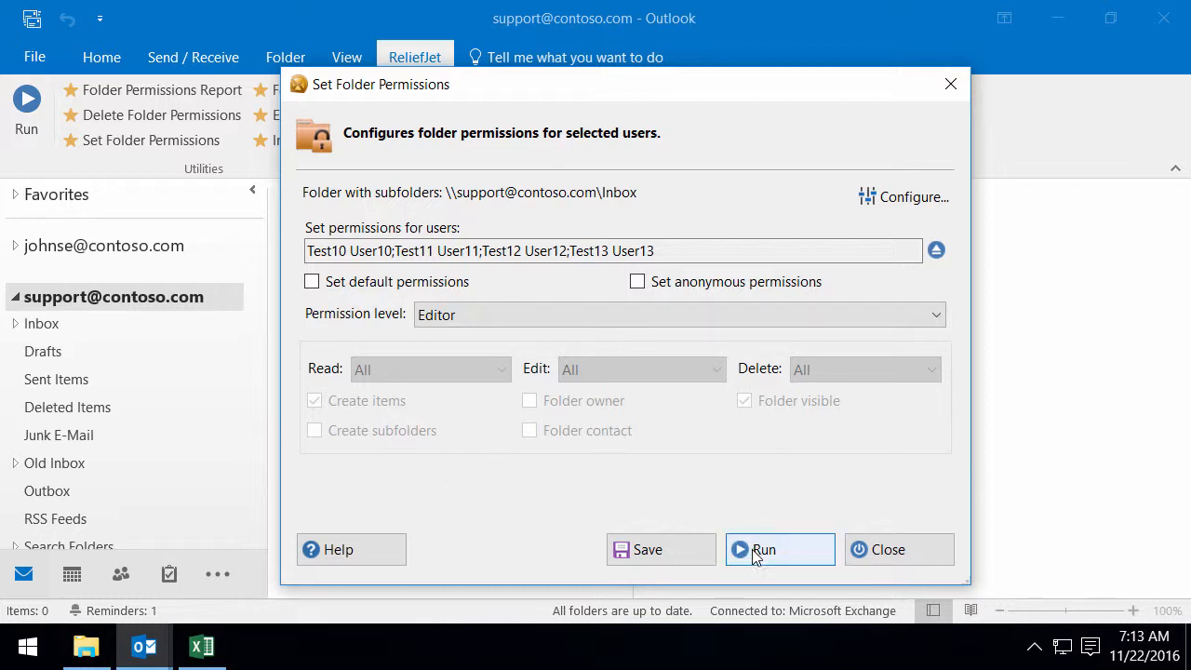
click(780, 549)
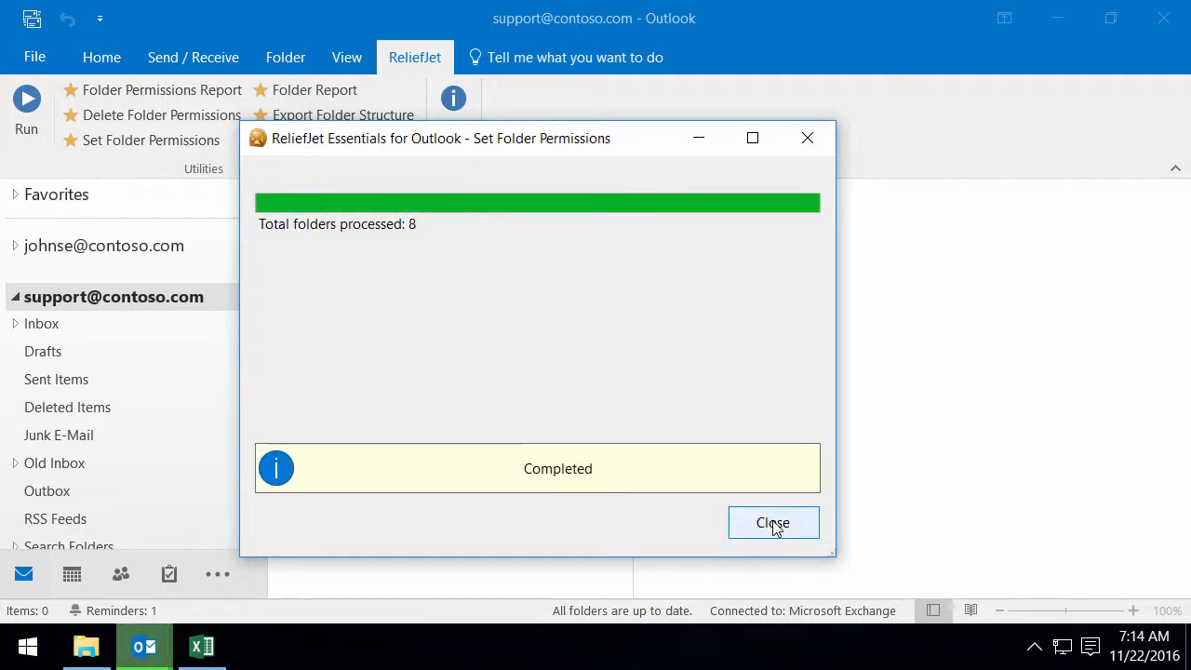
click(772, 522)
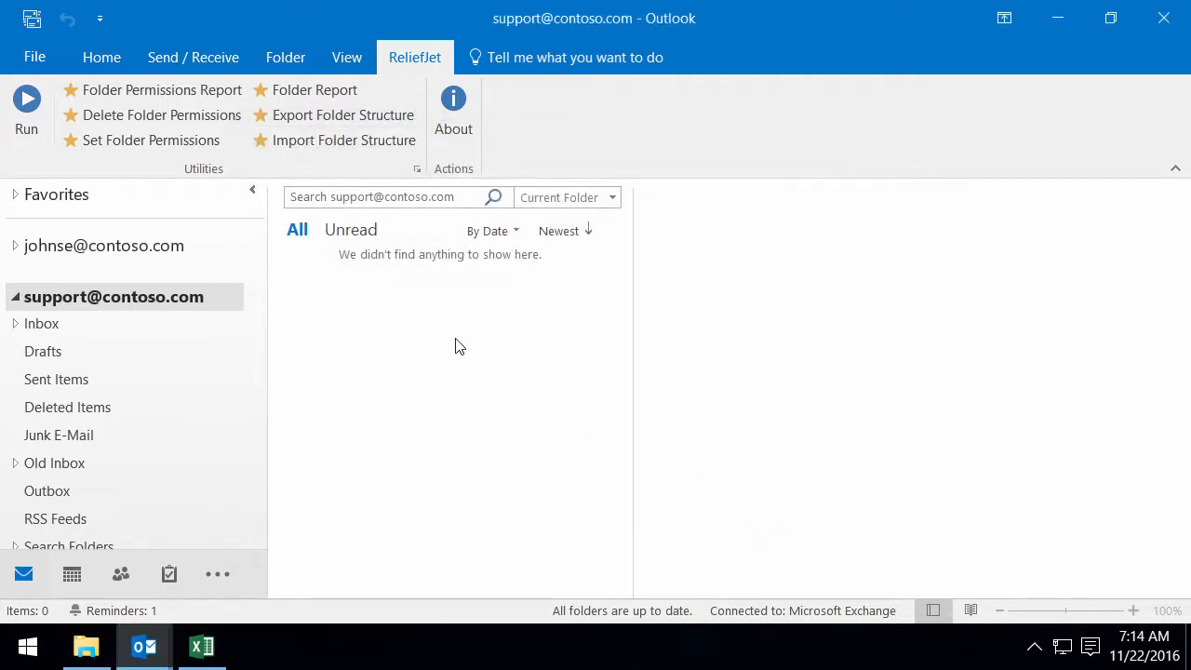
Step: Run a detailed, users-with-permissions-only report showing 32 rows with the test users as Editor
click(162, 89)
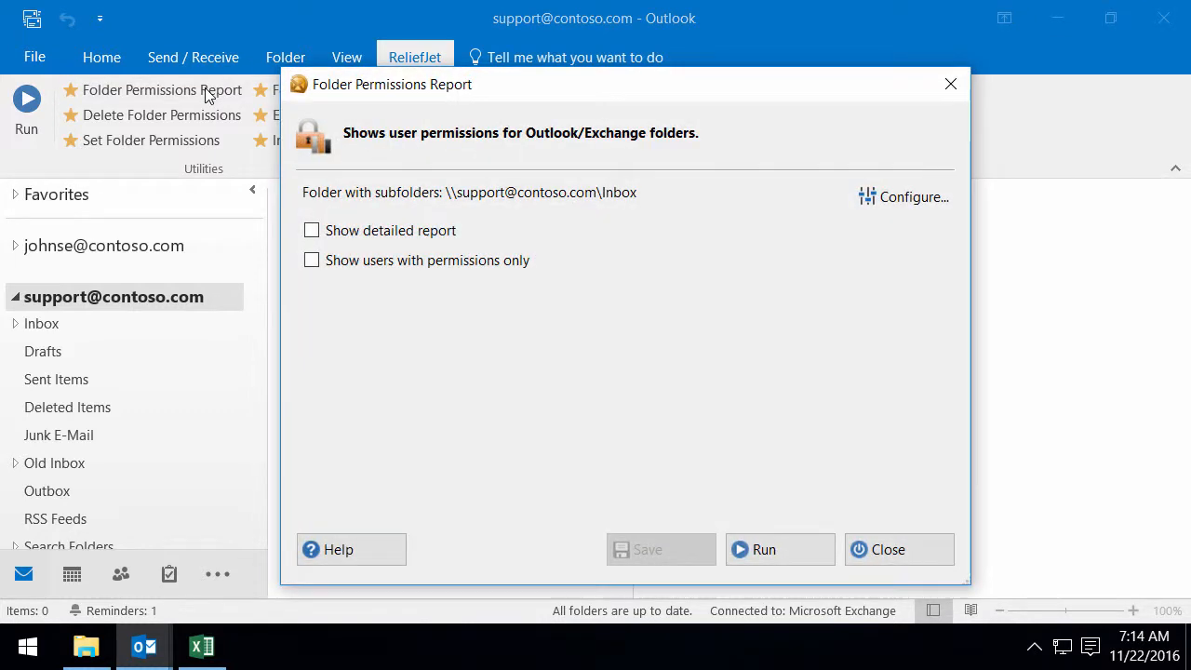
click(310, 229)
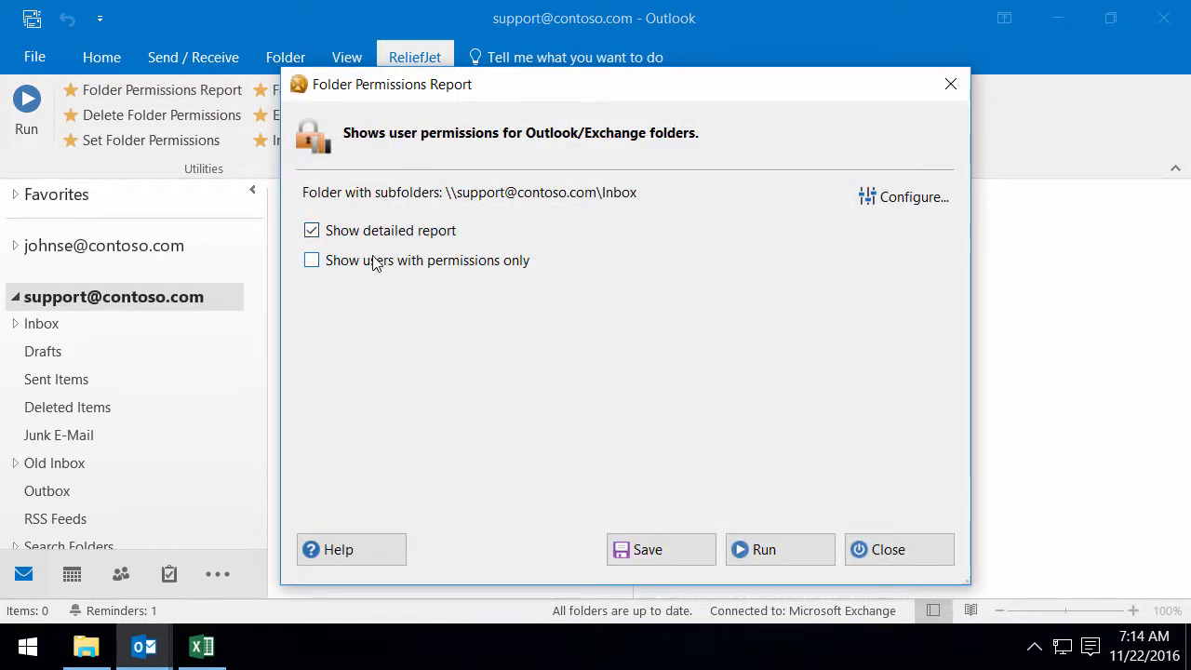
click(311, 259)
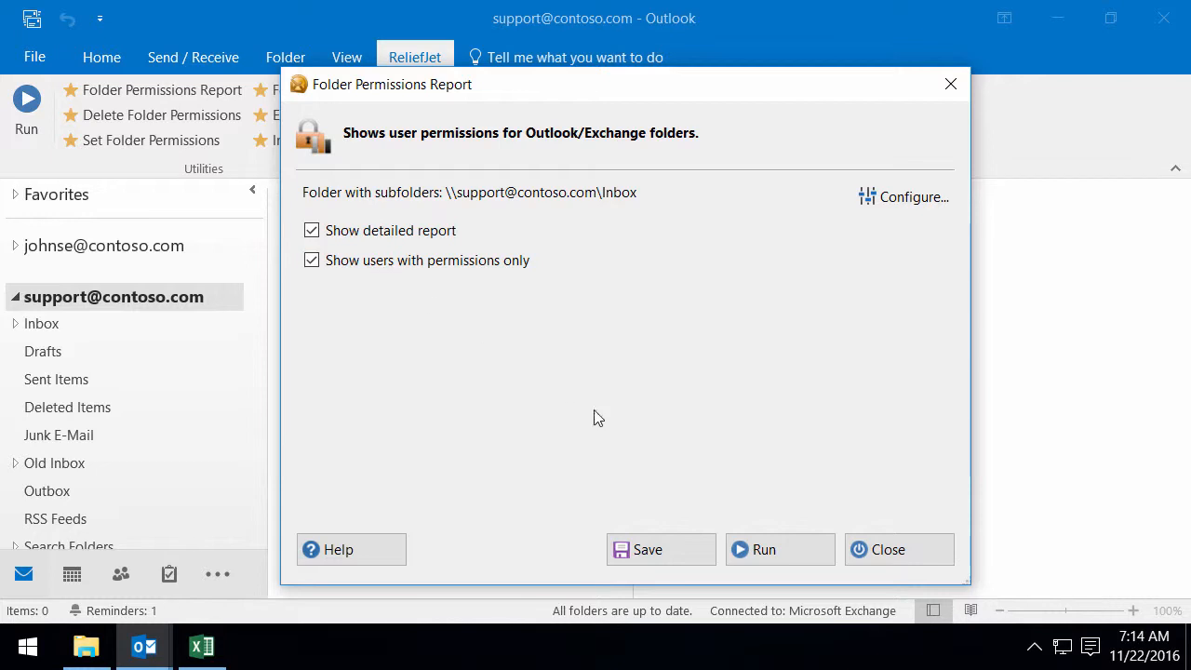
click(762, 549)
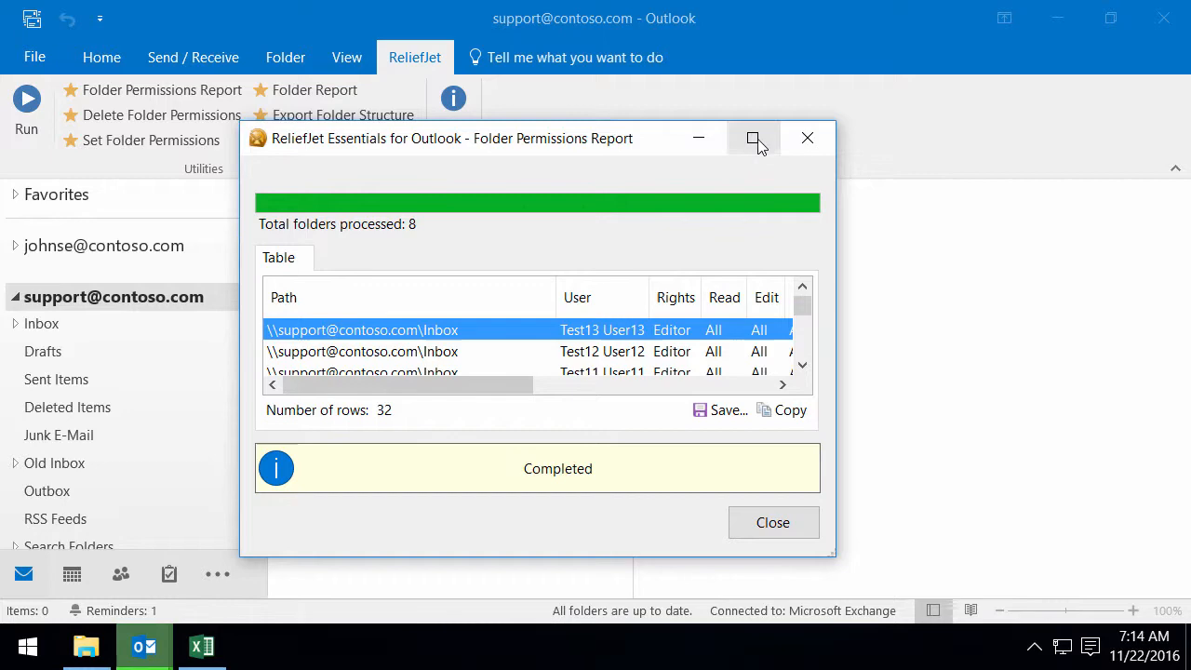
Step: Copy the 32-row report and paste it into cell A1 of a new Excel workbook
click(753, 138)
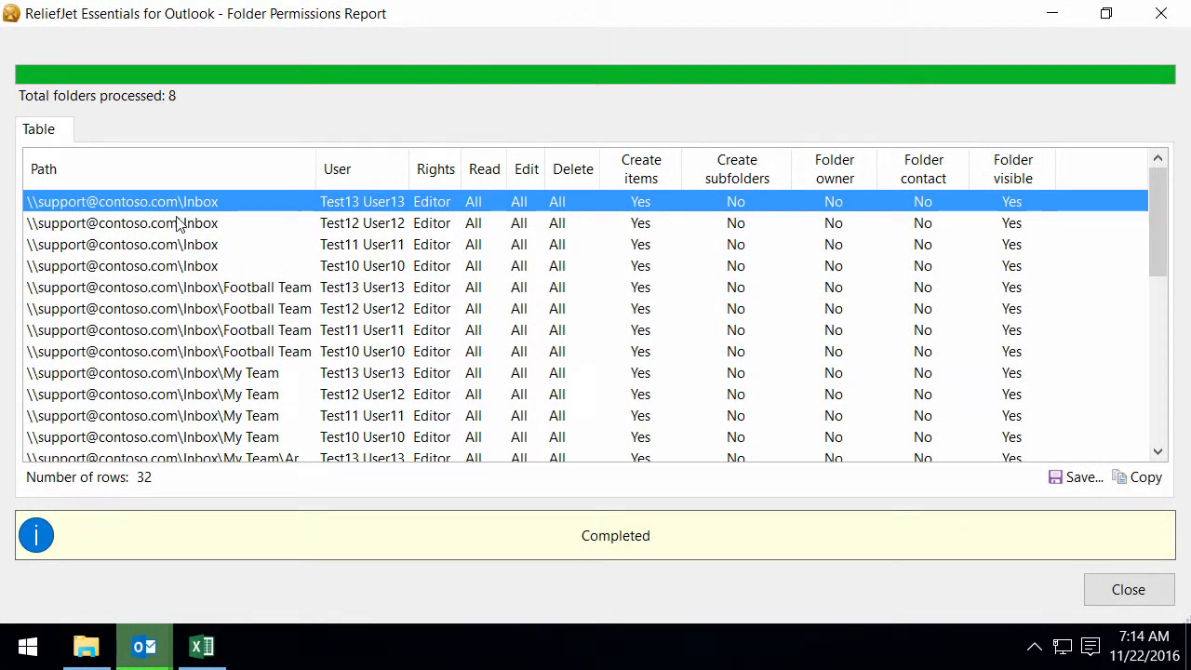
mouse_move(517, 359)
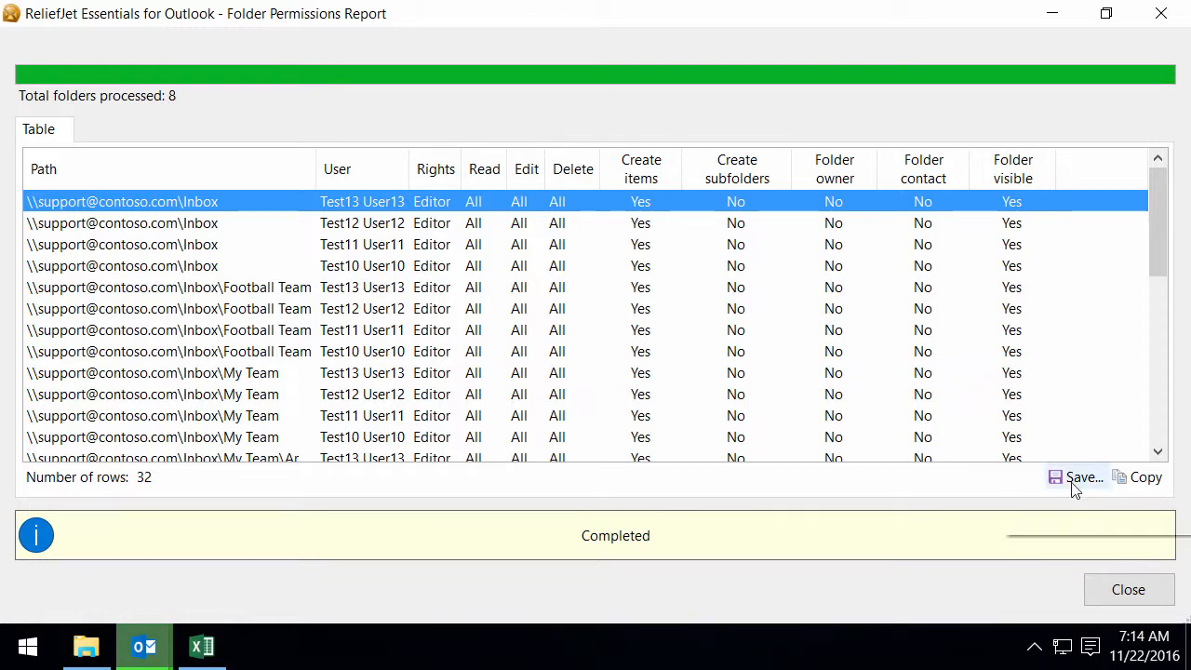
mouse_move(1147, 478)
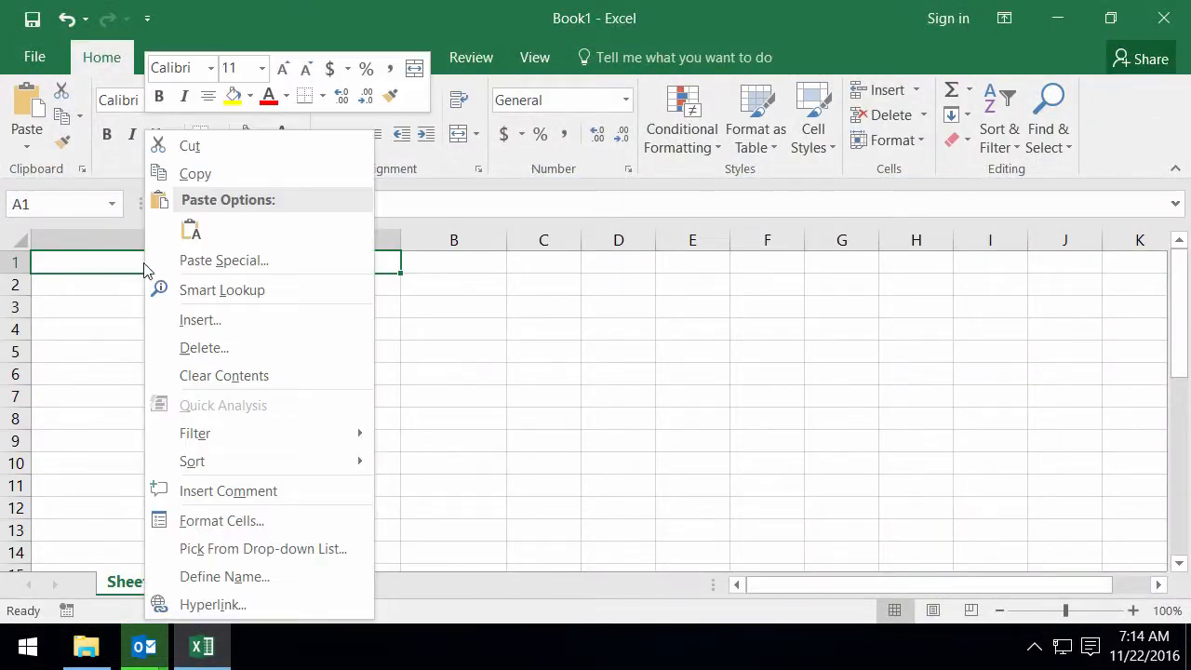
click(191, 230)
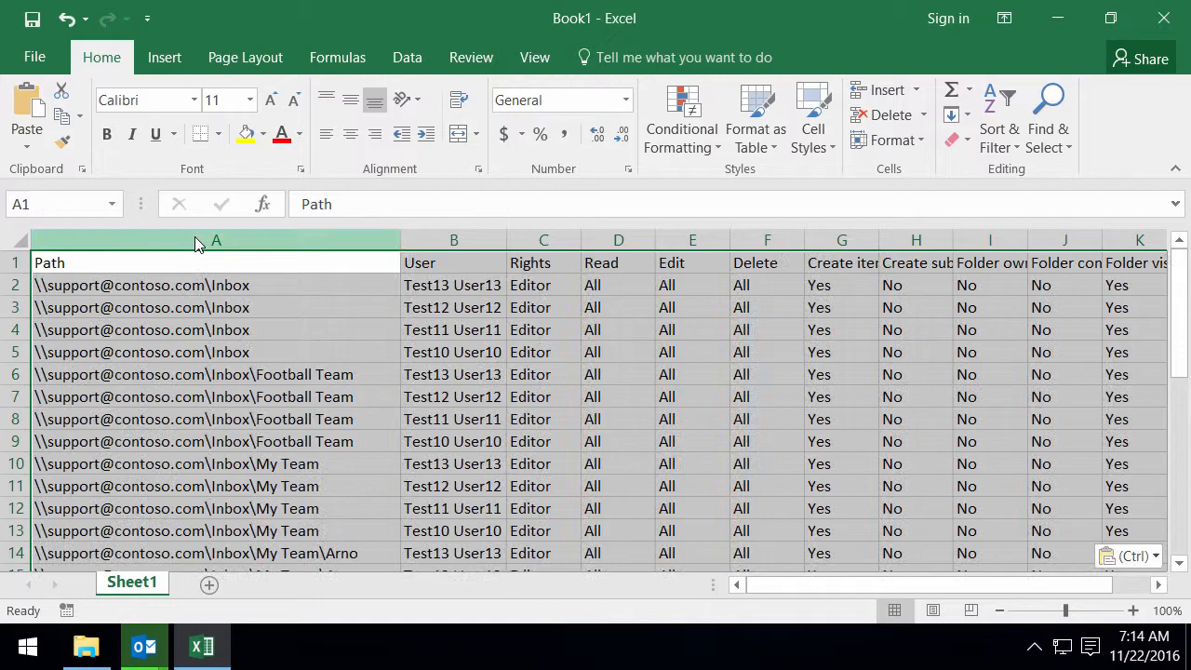
click(216, 240)
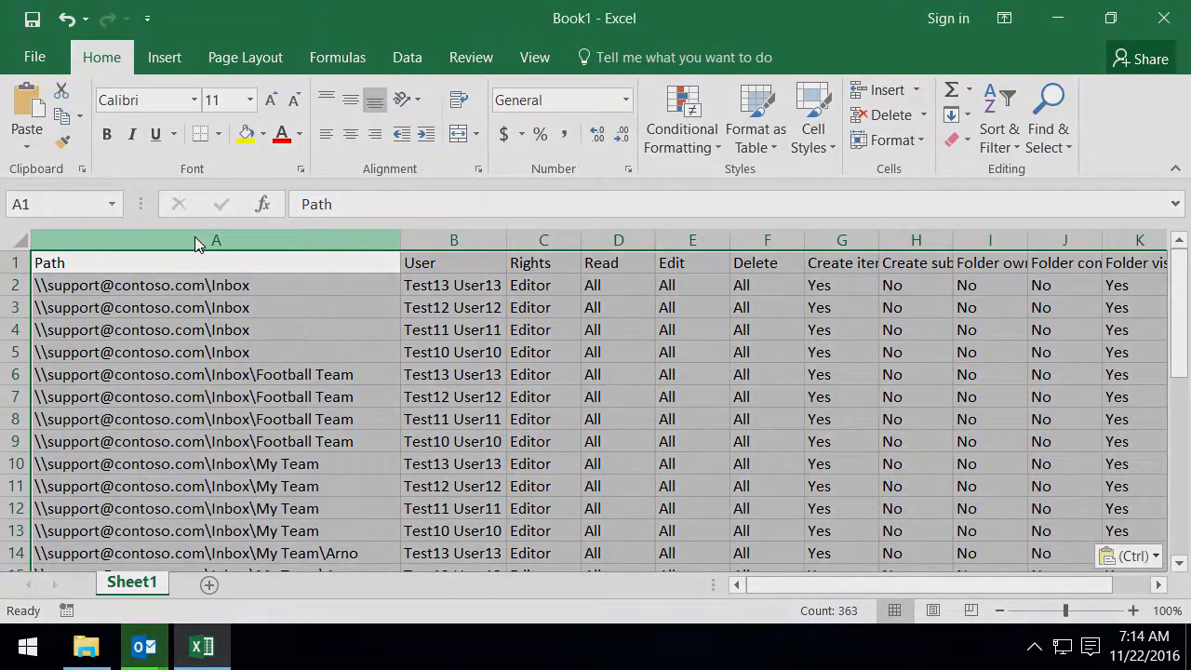